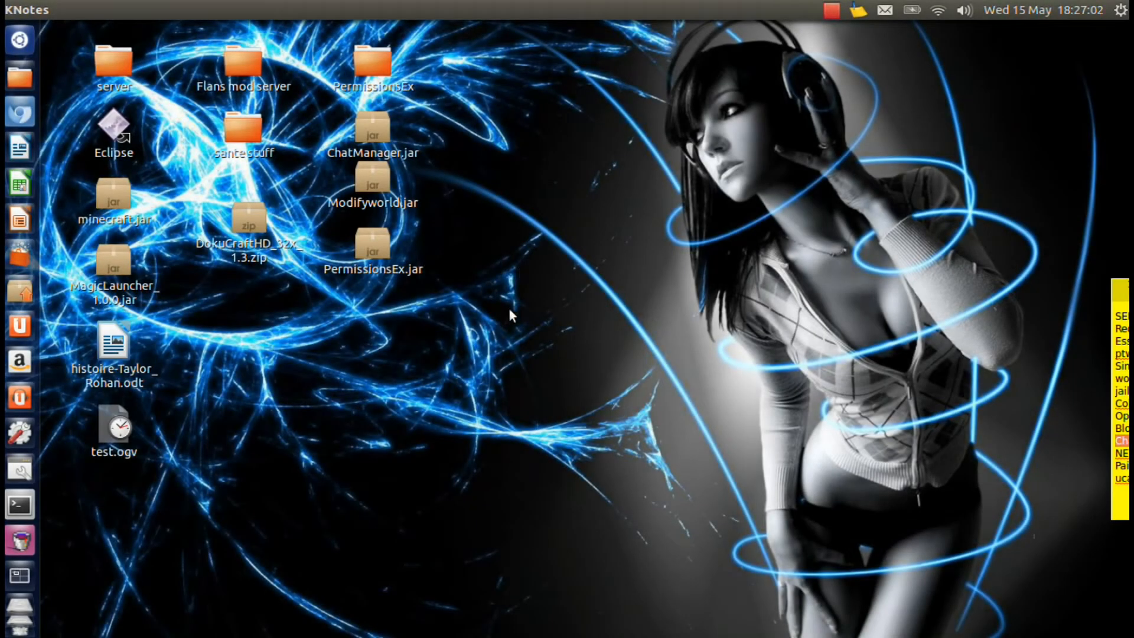
{"action": "mouse_move", "coordinate": [20, 114]}
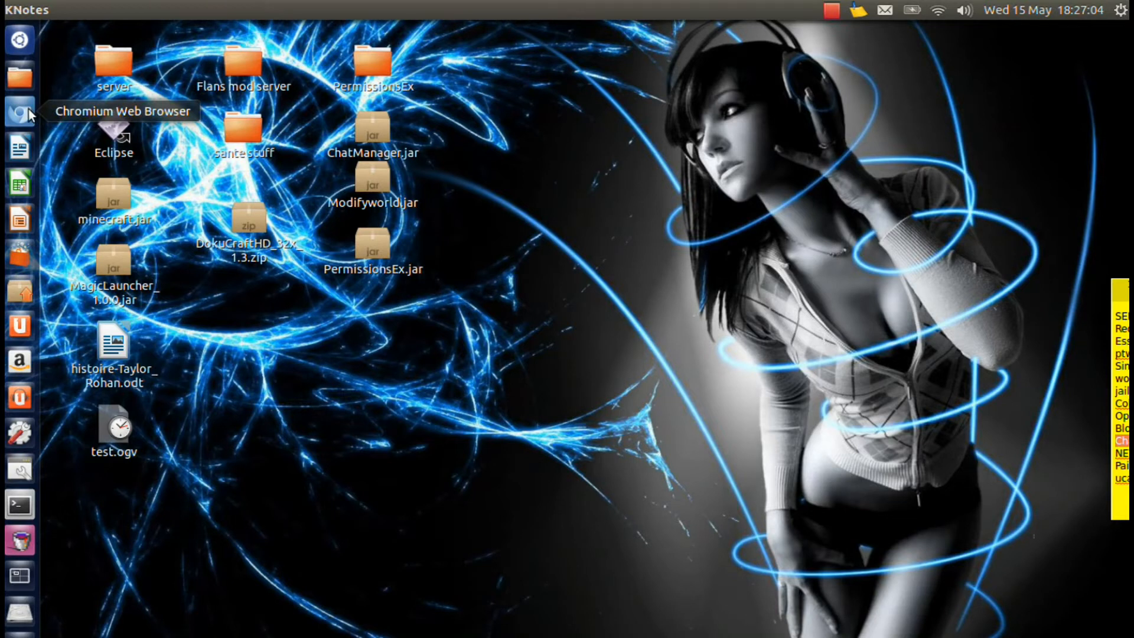
Download minecraftforge-universal-1.5.2-7.8.0.684.zip from the Forge 7.8.0 release topic to the desktop
{"action": "left_click", "coordinate": [20, 114]}
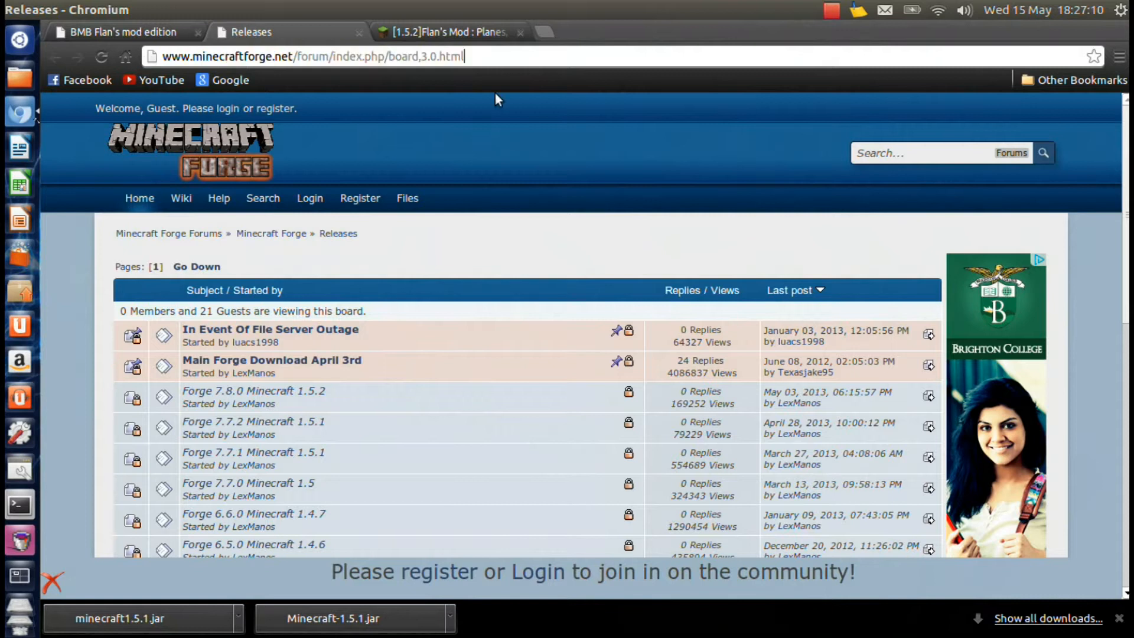
{"action": "mouse_move", "coordinate": [106, 388]}
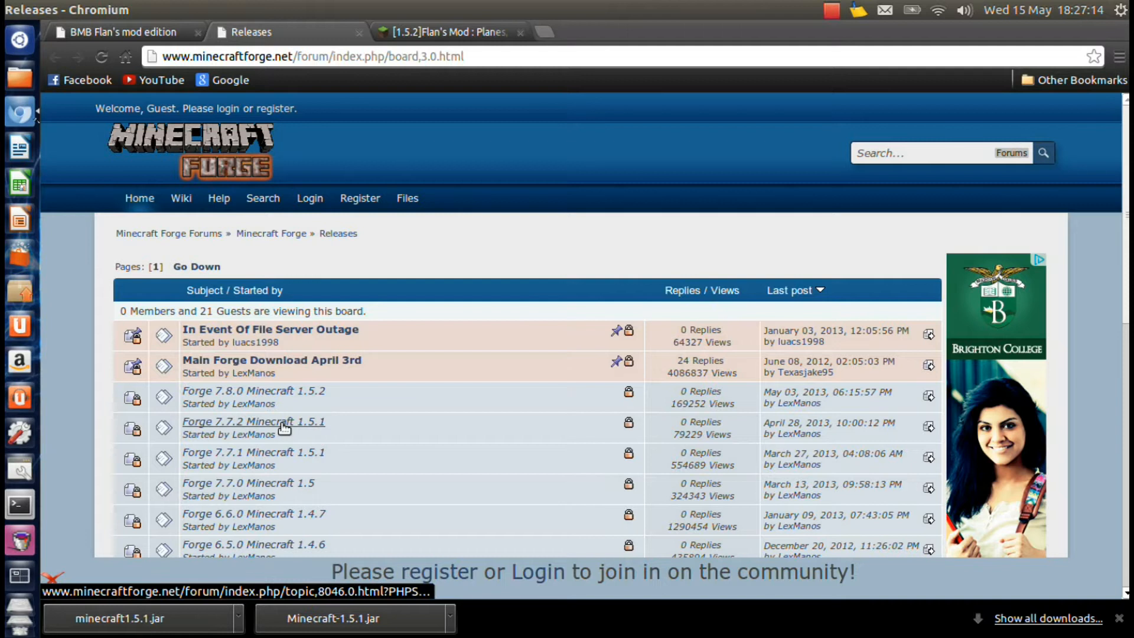
{"action": "left_click", "coordinate": [253, 422]}
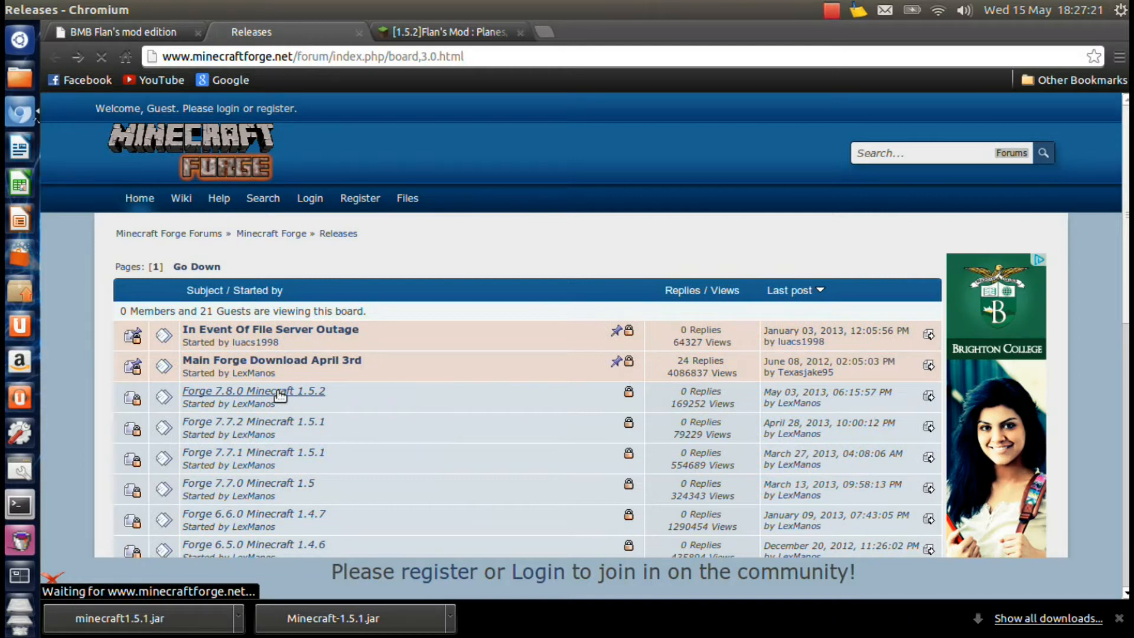
{"action": "left_click", "coordinate": [253, 391]}
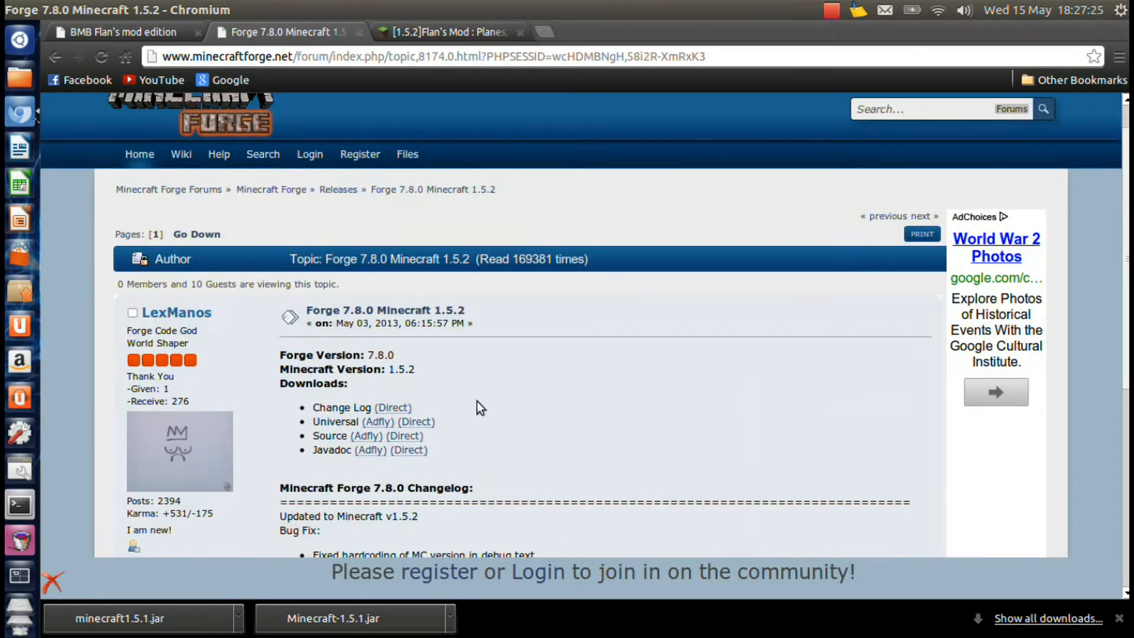
{"action": "mouse_move", "coordinate": [416, 421]}
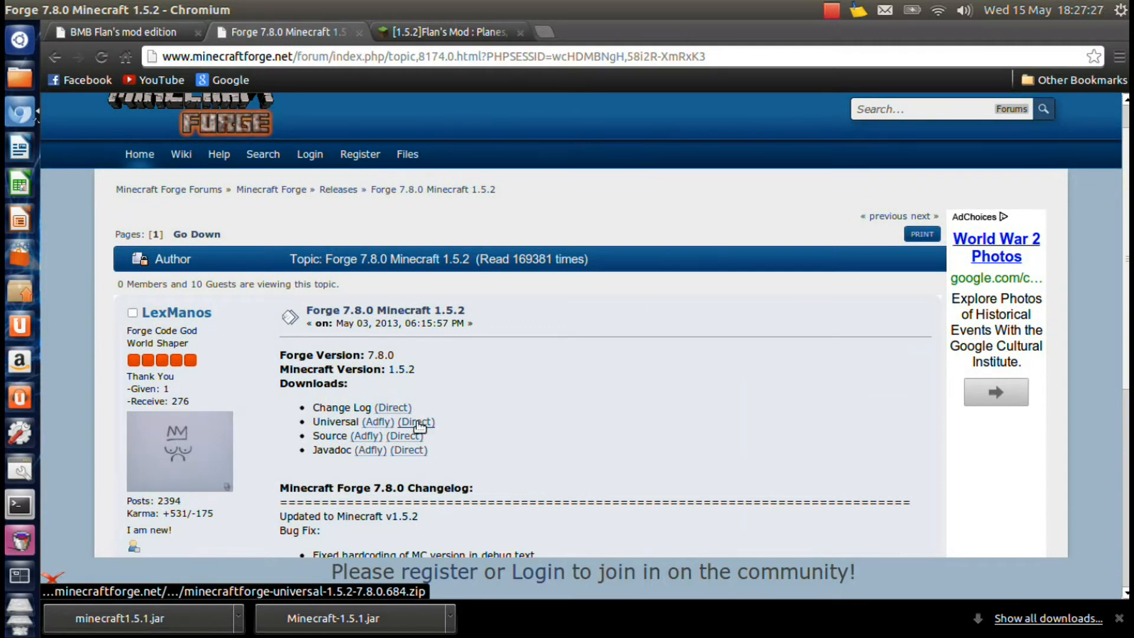
{"action": "left_click", "coordinate": [419, 421]}
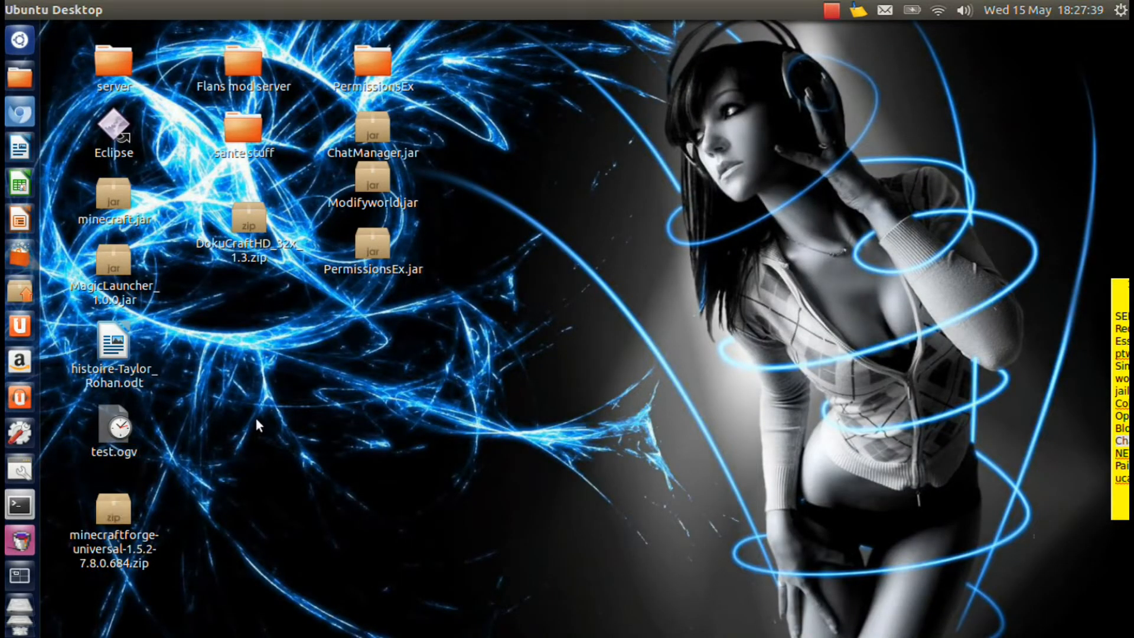
{"action": "mouse_move", "coordinate": [57, 105]}
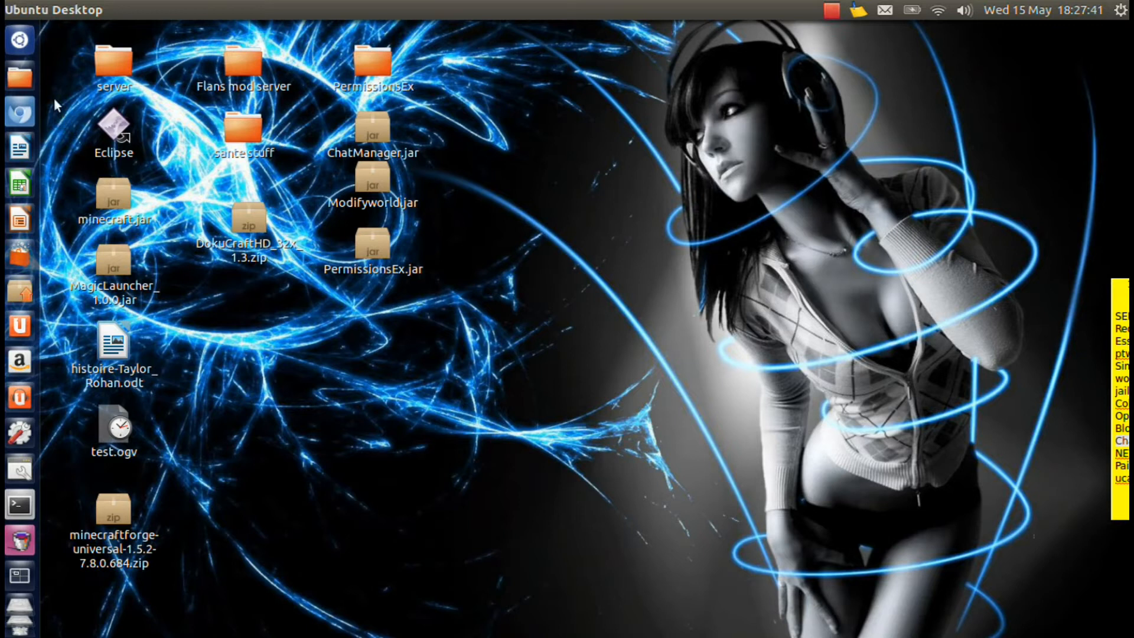
{"action": "mouse_move", "coordinate": [20, 75]}
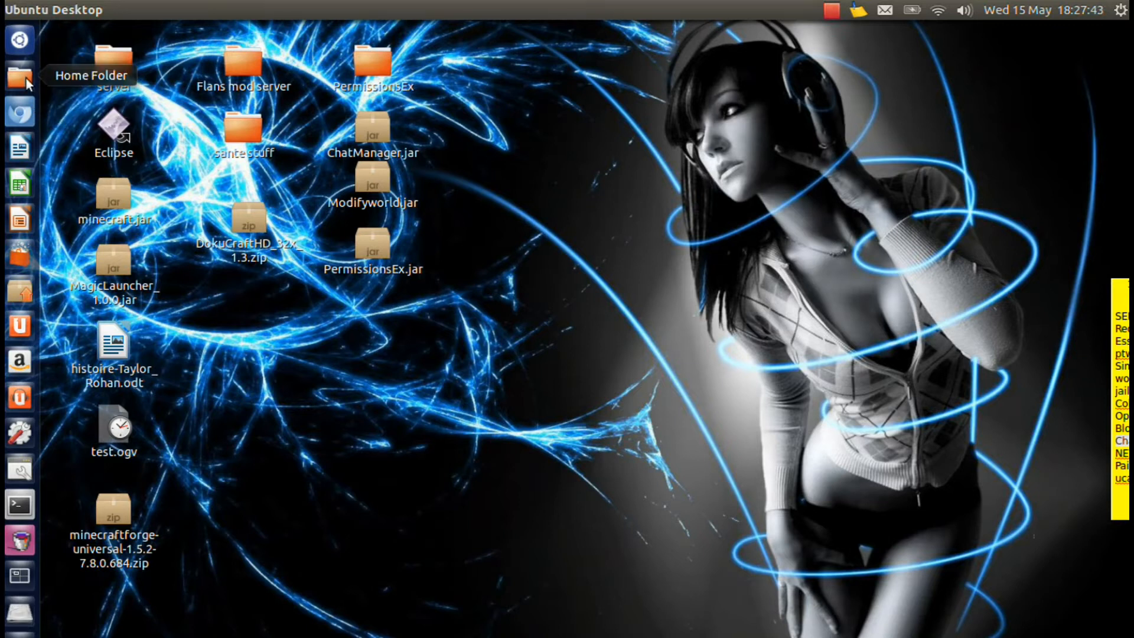
Browse from the home folder into .minecraft/bin so minecraft.jar and the lwjgl jars are listed
{"action": "left_click", "coordinate": [20, 76]}
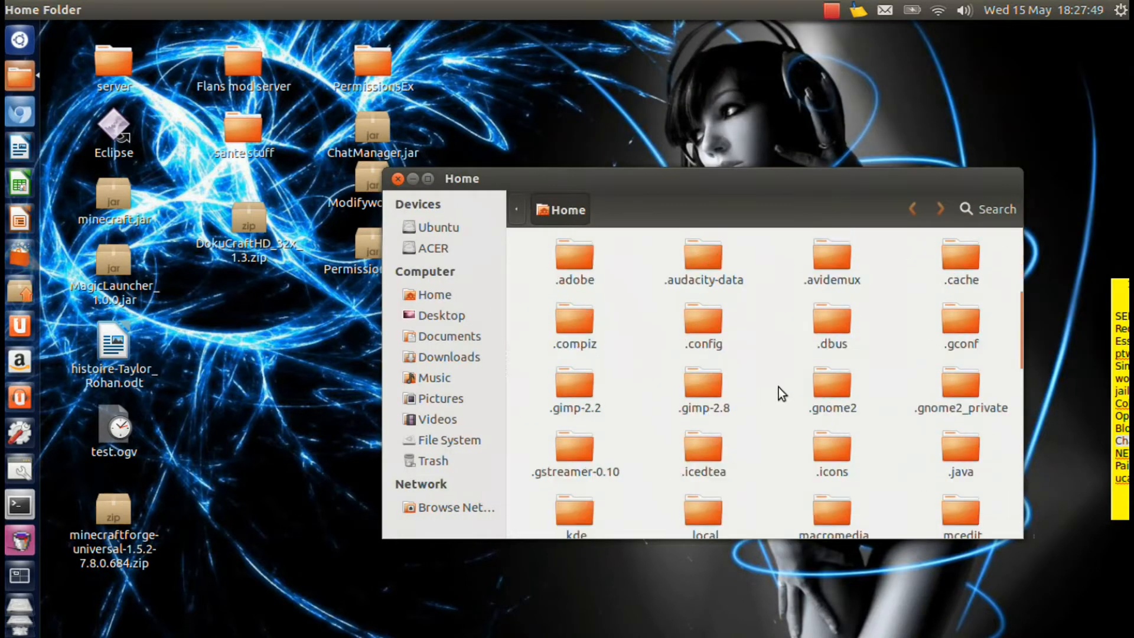
{"action": "scroll", "scroll_direction": "down", "scroll_amount": 3}
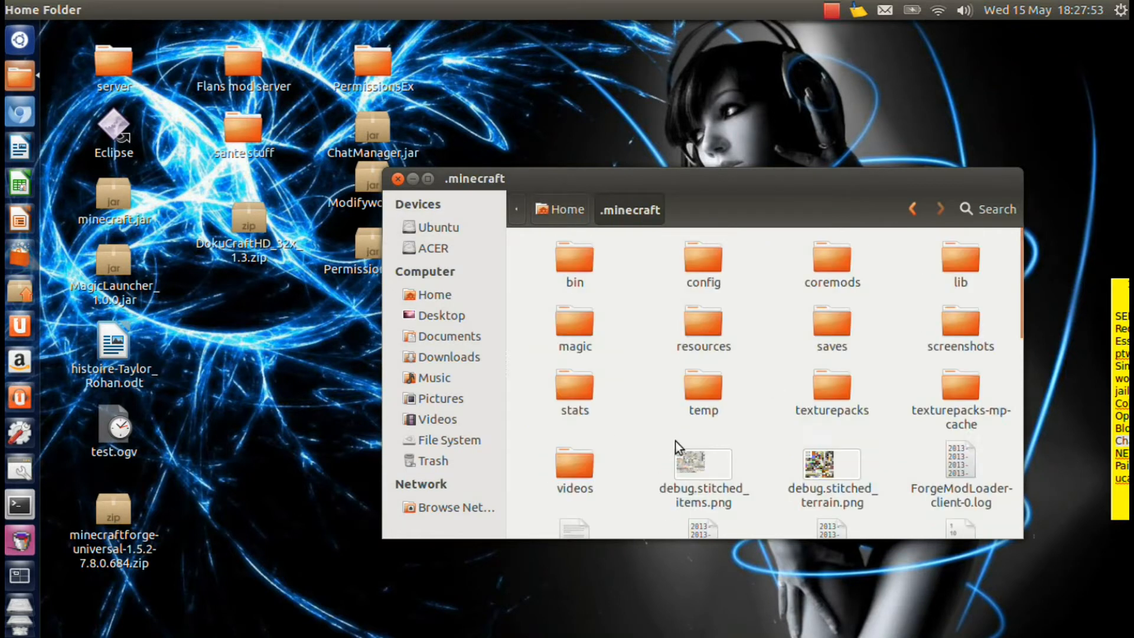
{"action": "mouse_move", "coordinate": [649, 445]}
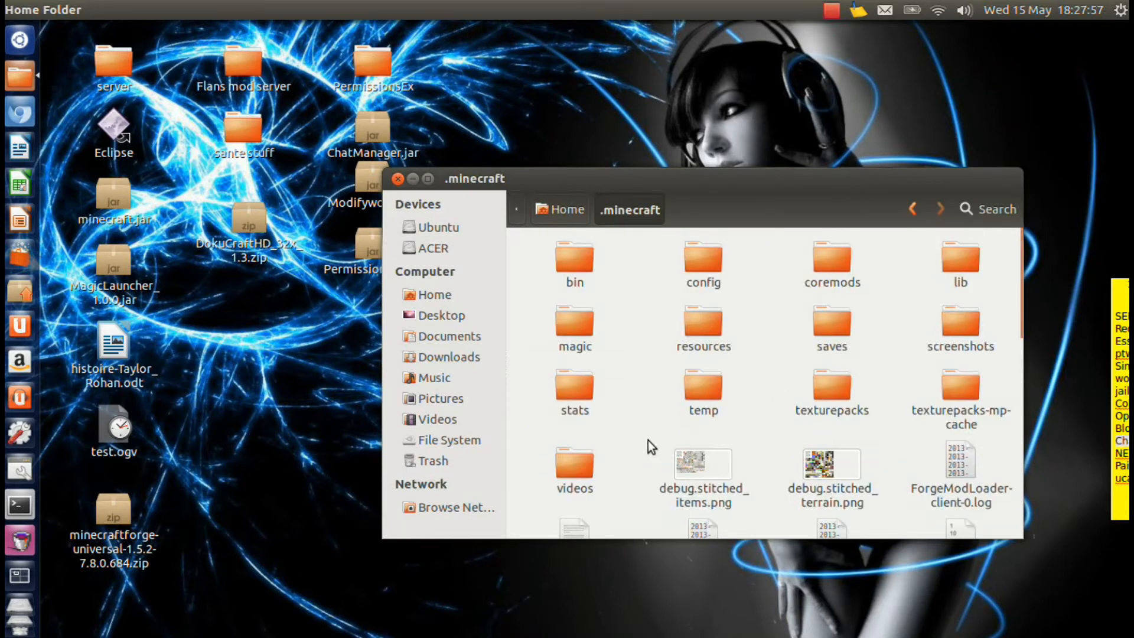
{"action": "left_click", "coordinate": [113, 423]}
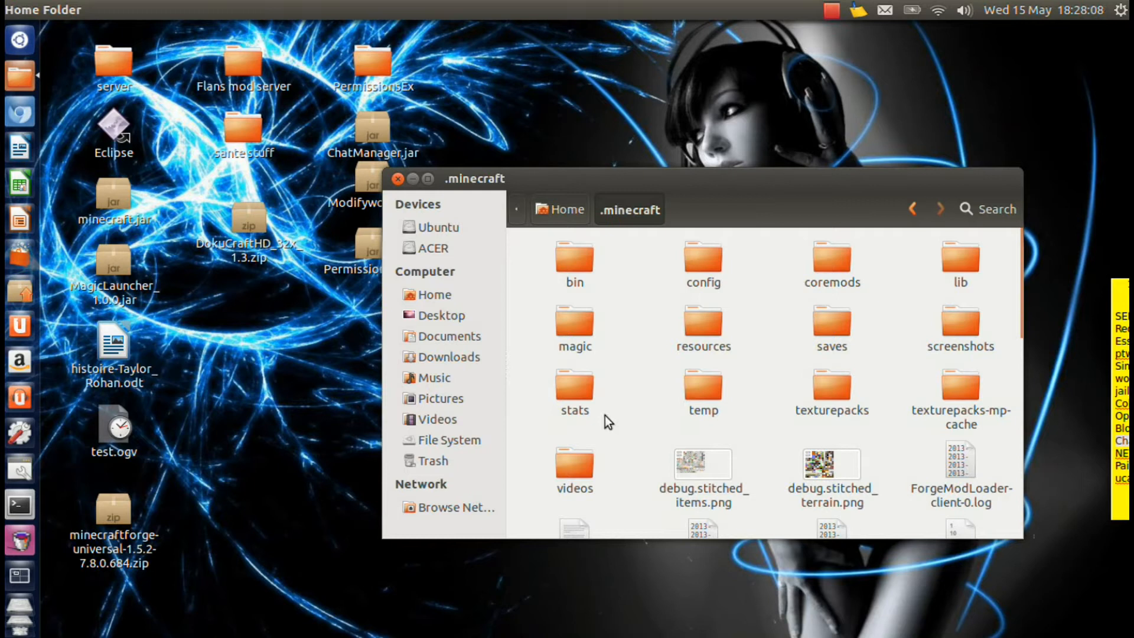
{"action": "mouse_move", "coordinate": [635, 442]}
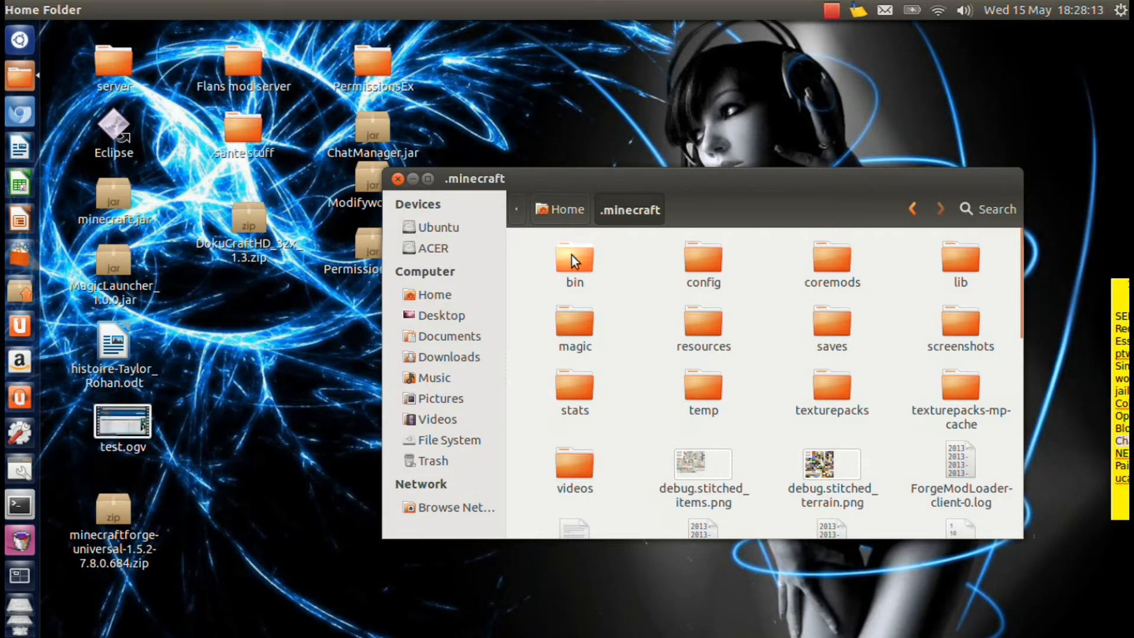
{"action": "double_click", "coordinate": [575, 256]}
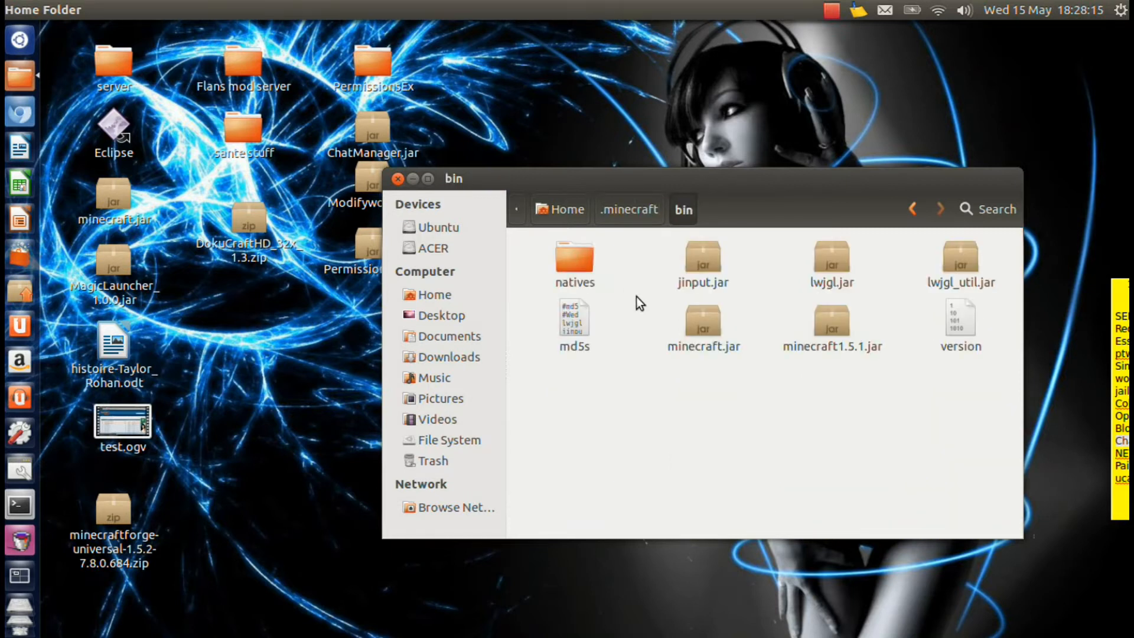
{"action": "mouse_move", "coordinate": [633, 324]}
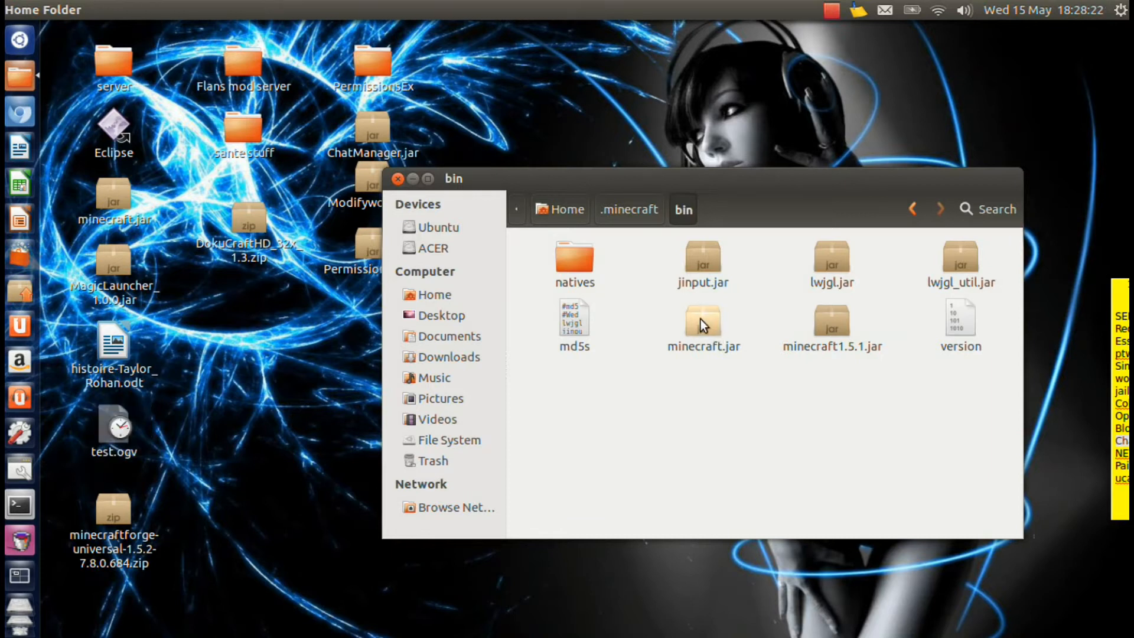
Open minecraft.jar as an archive and delete its META-INF folder
{"action": "right_click", "coordinate": [702, 323]}
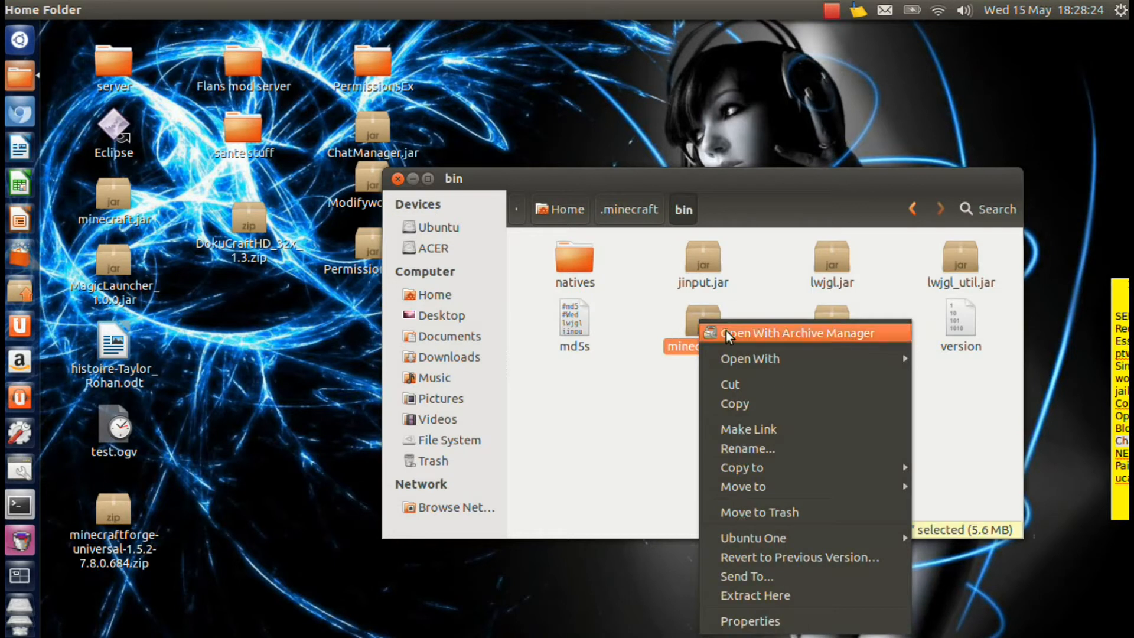
{"action": "left_click", "coordinate": [795, 334]}
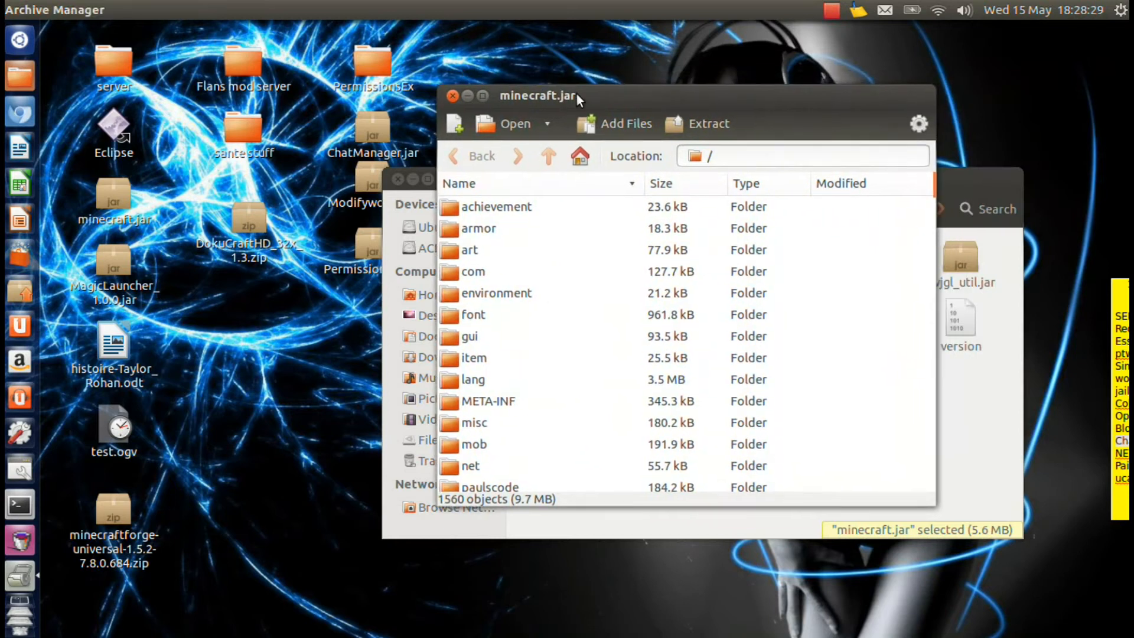
{"action": "mouse_move", "coordinate": [767, 92]}
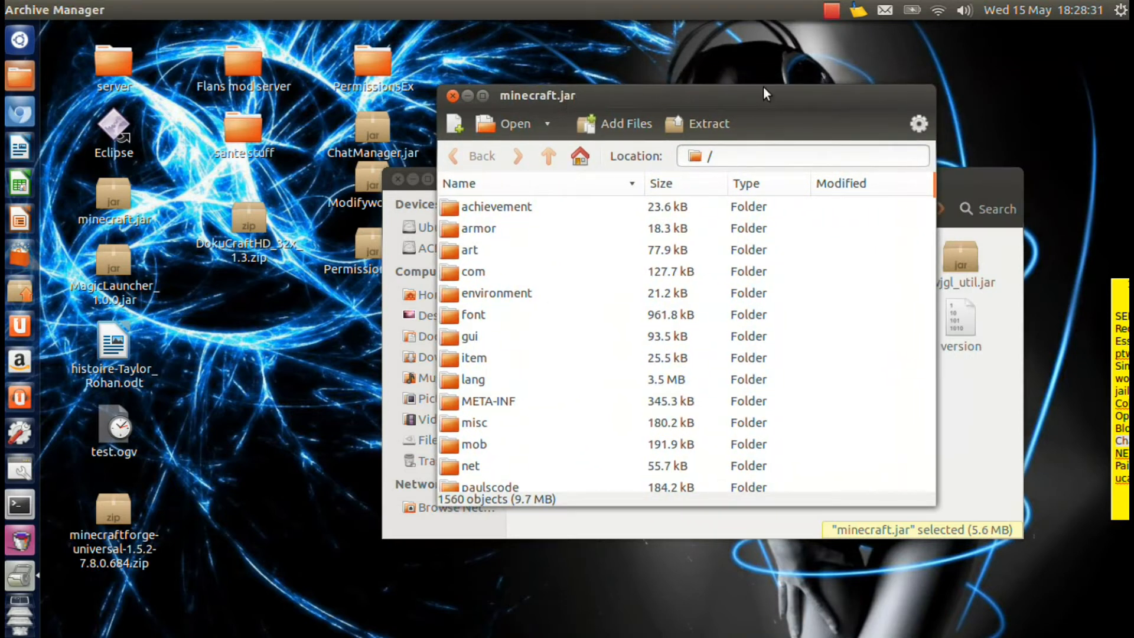
{"action": "mouse_move", "coordinate": [861, 100]}
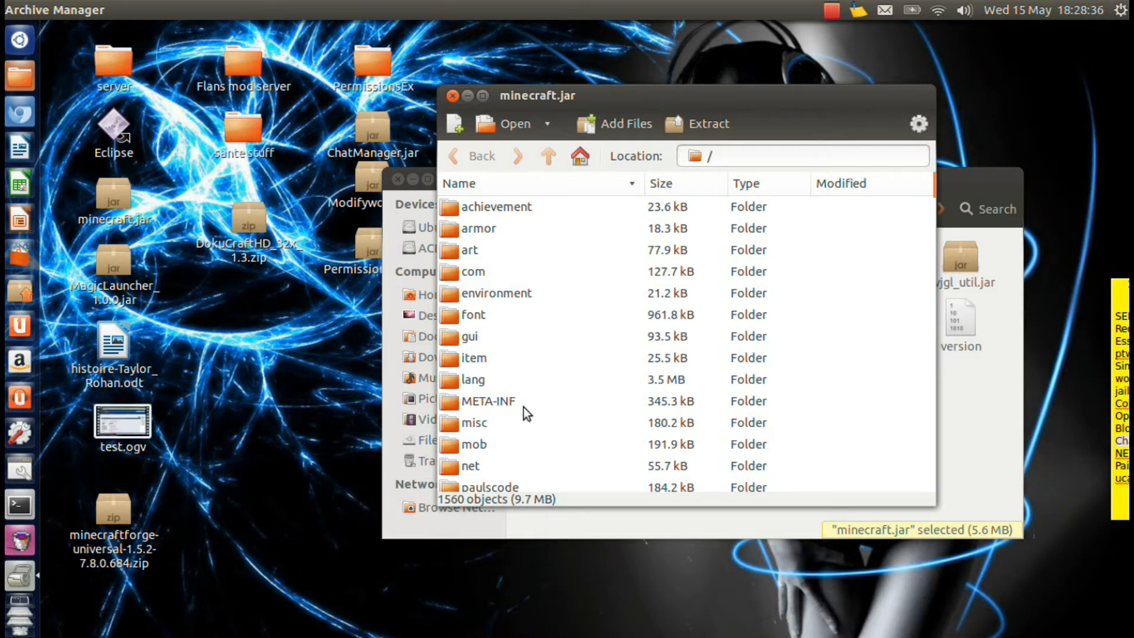
{"action": "mouse_move", "coordinate": [508, 405]}
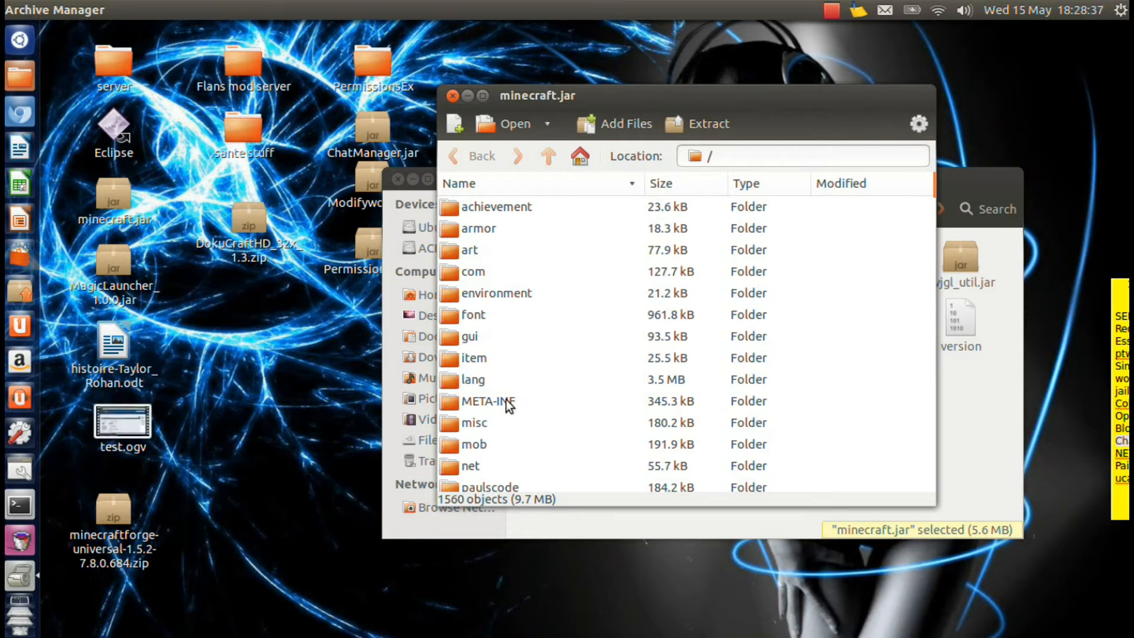
{"action": "right_click", "coordinate": [506, 402]}
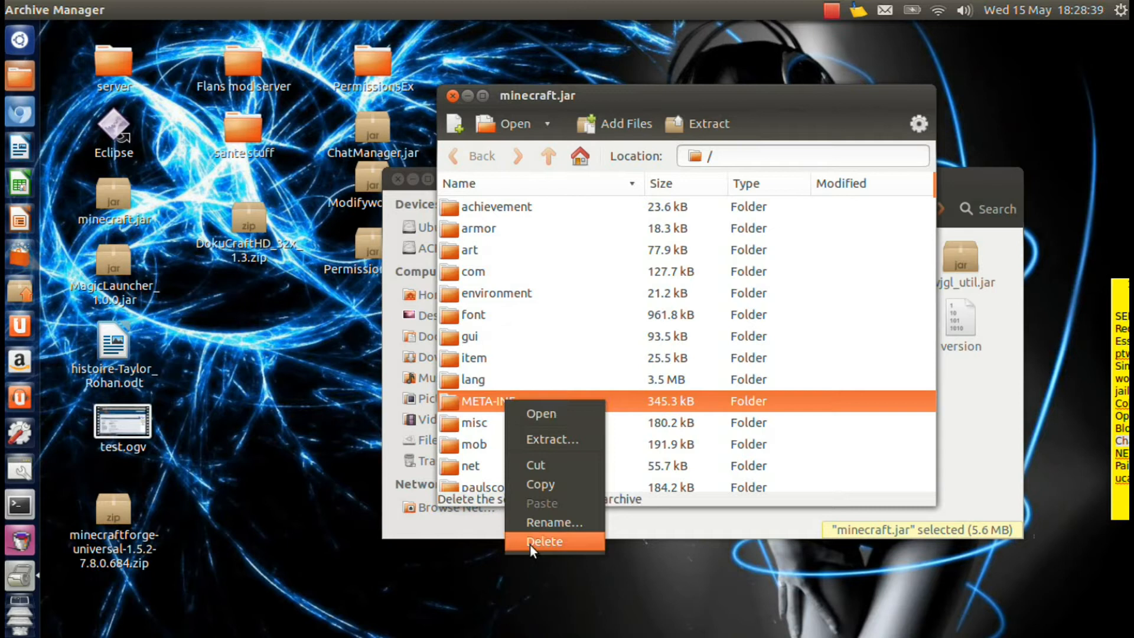
{"action": "left_click", "coordinate": [543, 541]}
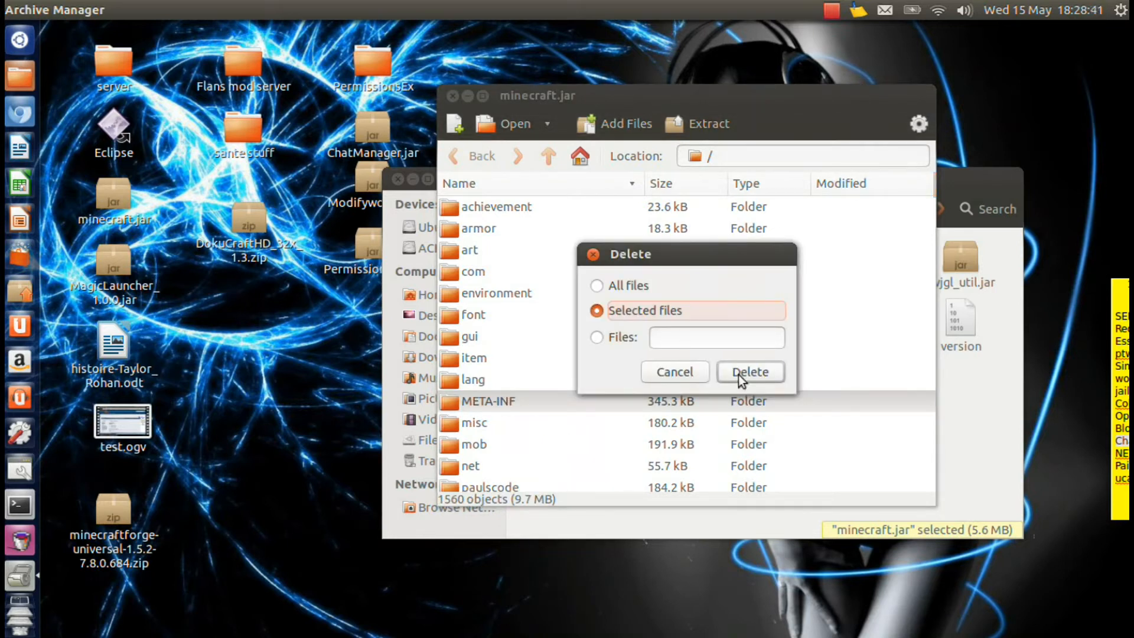
{"action": "left_click", "coordinate": [749, 371]}
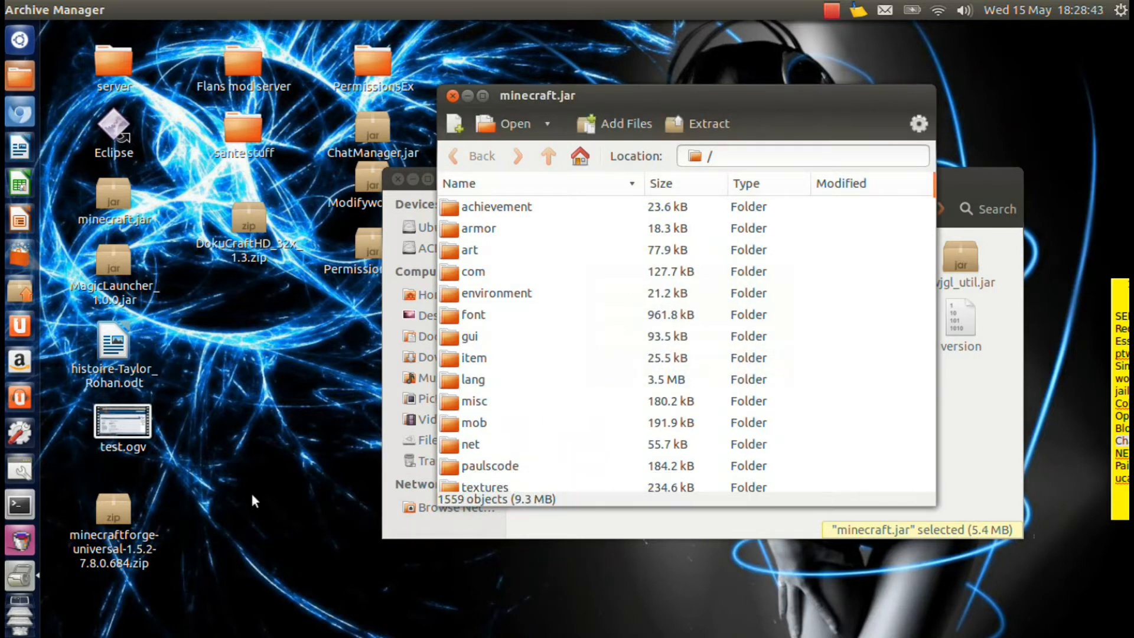
Open the downloaded Forge zip and select all of its contents for adding to minecraft.jar
{"action": "double_click", "coordinate": [113, 506]}
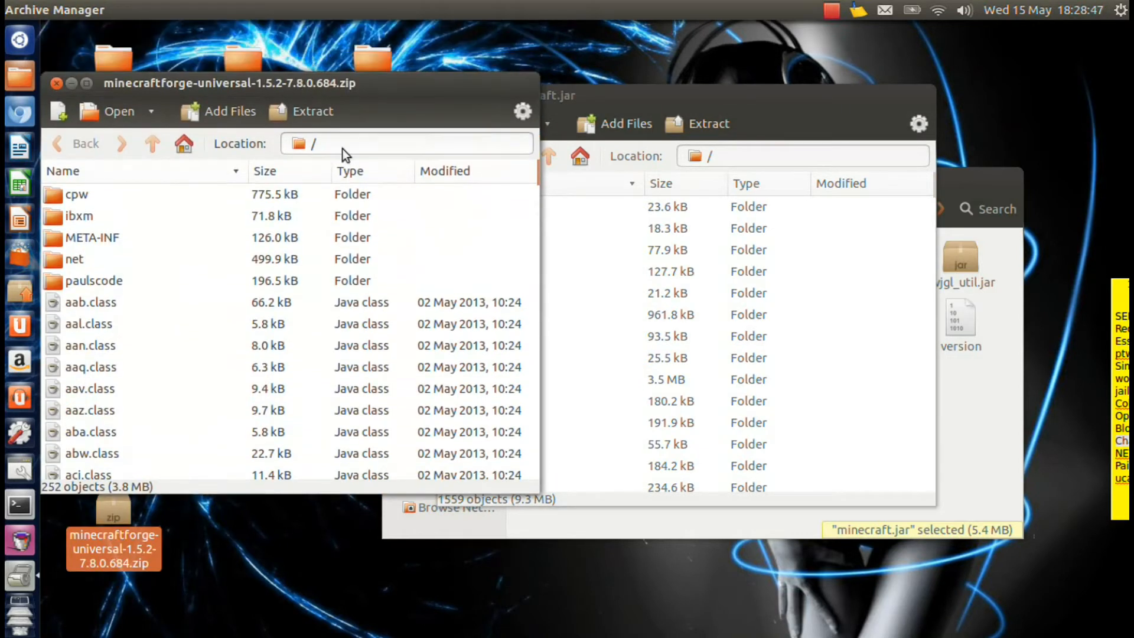
{"action": "key", "text": "ctrl+a"}
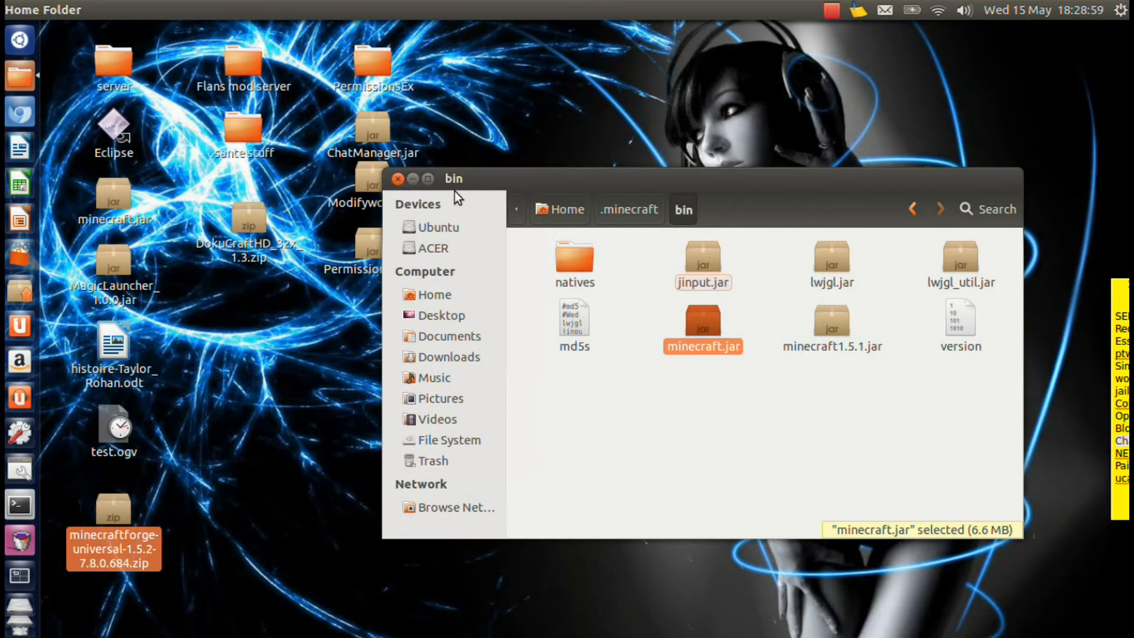
{"action": "left_click_drag", "start_coordinate": [454, 178], "coordinate": [506, 172]}
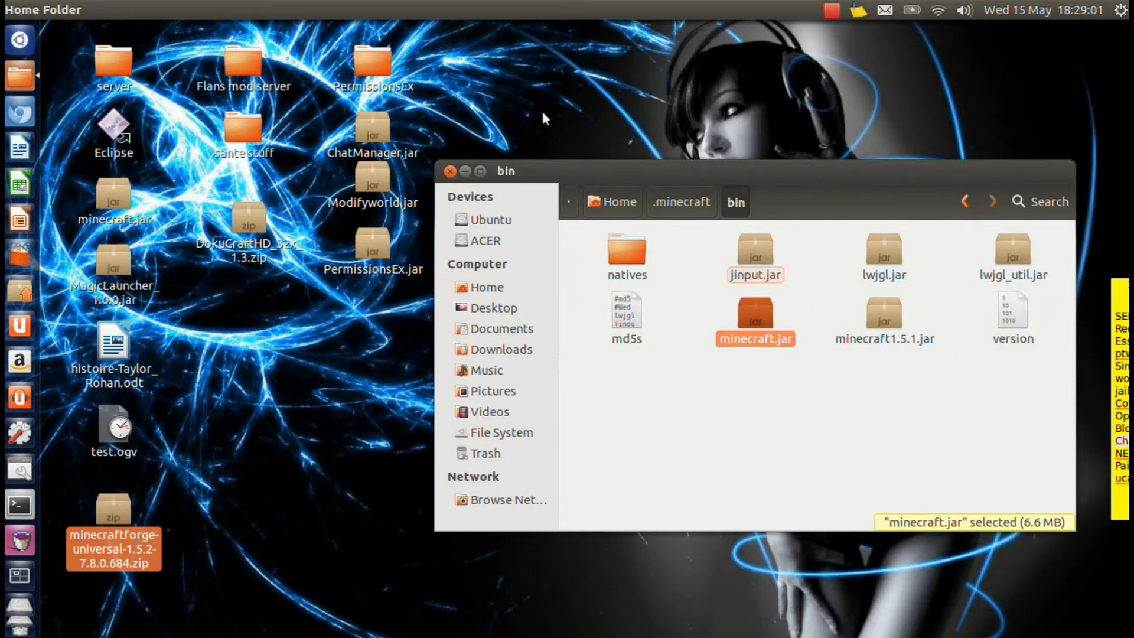
{"action": "left_click", "coordinate": [831, 9]}
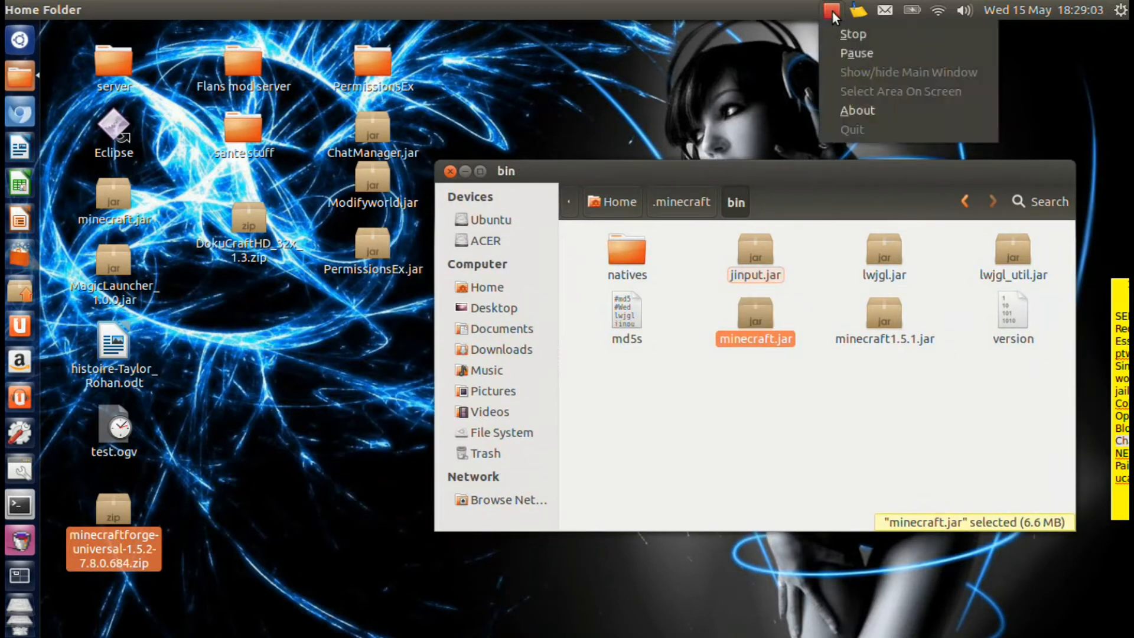
{"action": "mouse_move", "coordinate": [852, 34]}
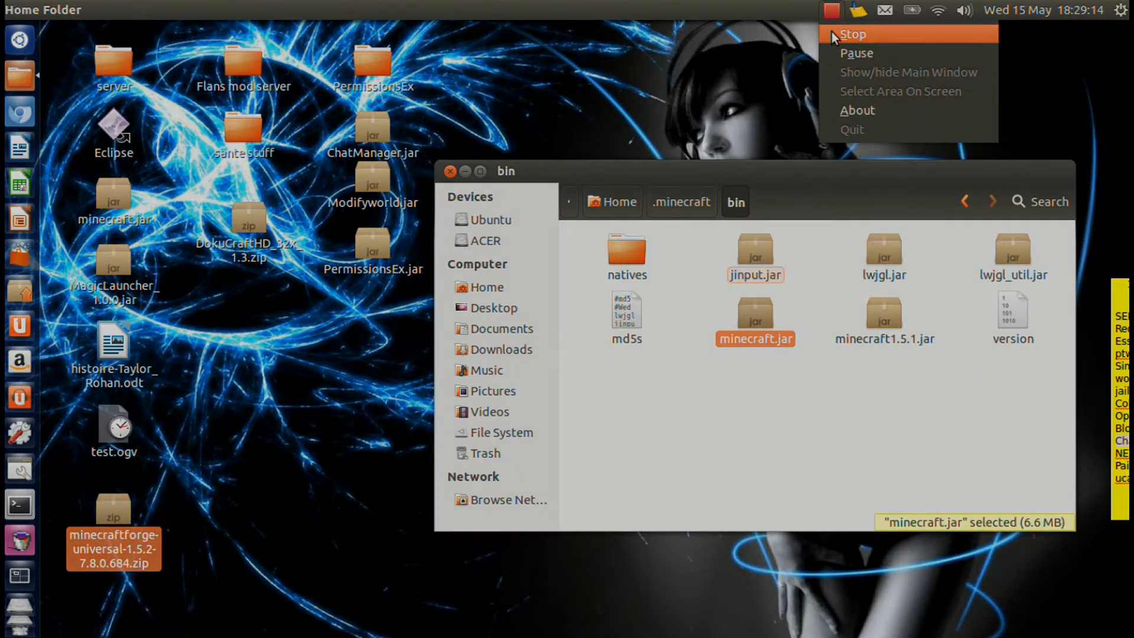
{"action": "left_click", "coordinate": [853, 34]}
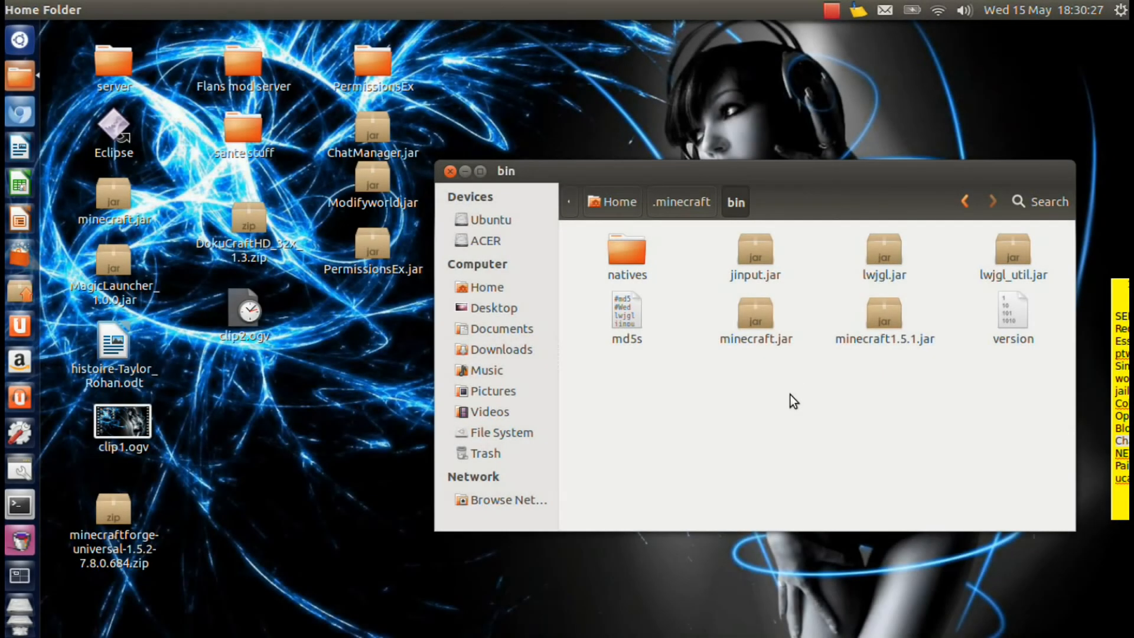
{"action": "mouse_move", "coordinate": [456, 293]}
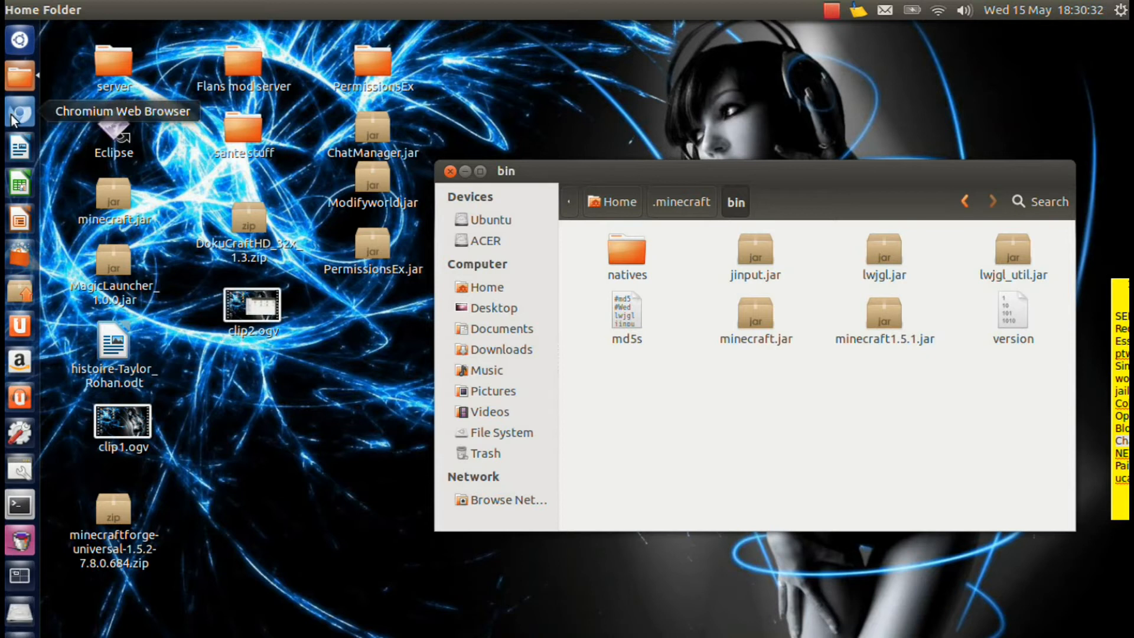
Download Flans Mod 2.3.1 for Minecraft 1.5.2 Universal.zip from the forum link via adf.ly and MediaFire
{"action": "left_click", "coordinate": [20, 114]}
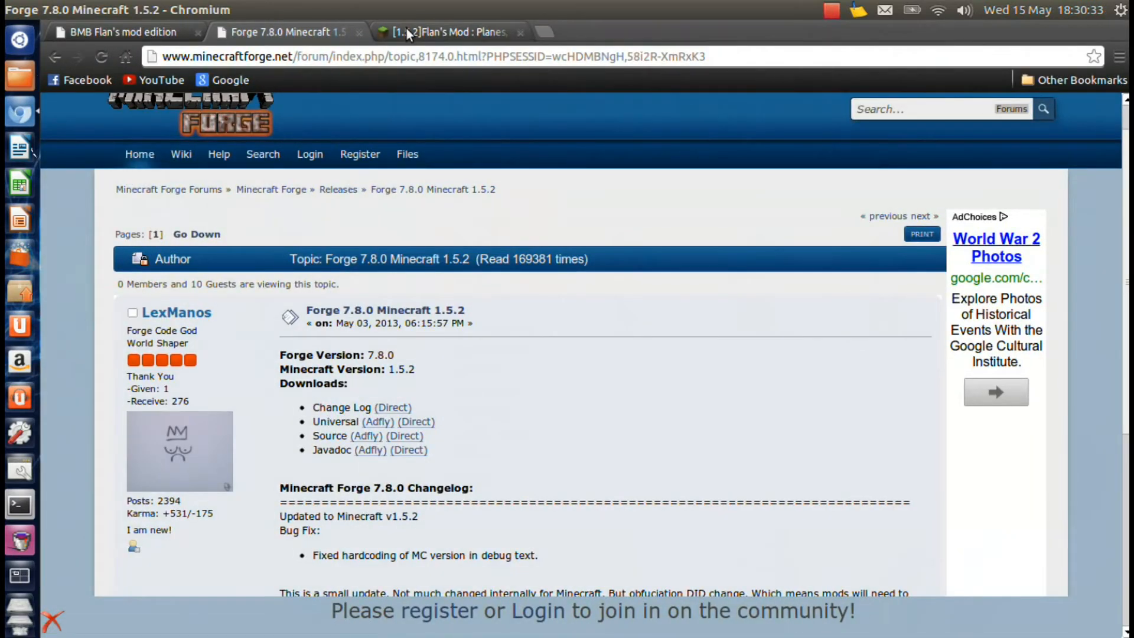
{"action": "left_click", "coordinate": [449, 32]}
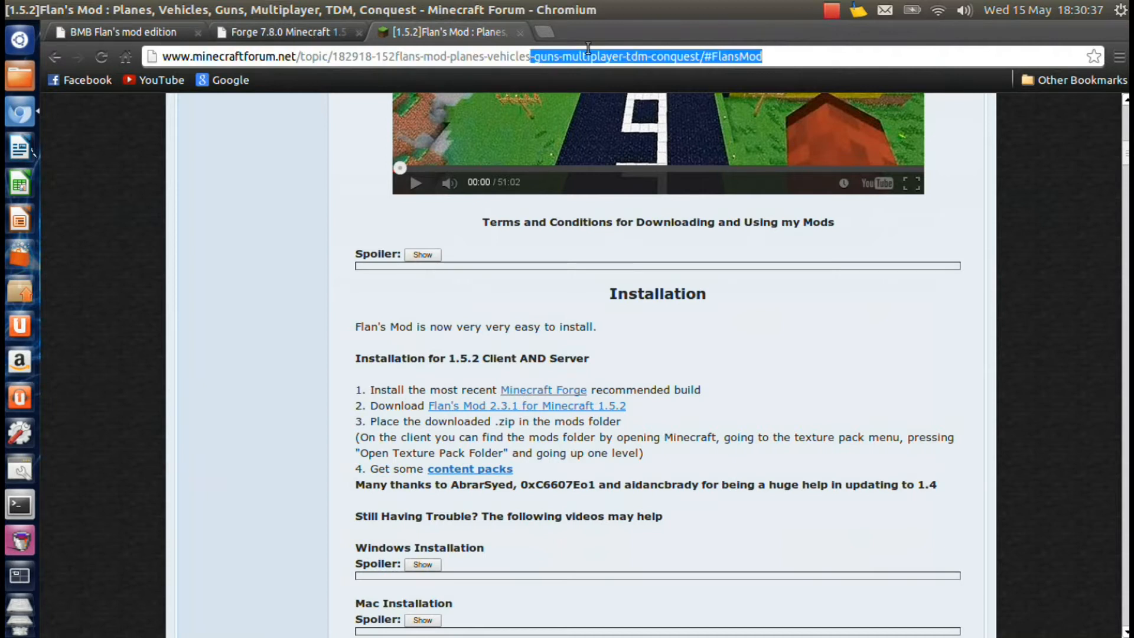
{"action": "scroll", "scroll_direction": "down", "scroll_amount": 3}
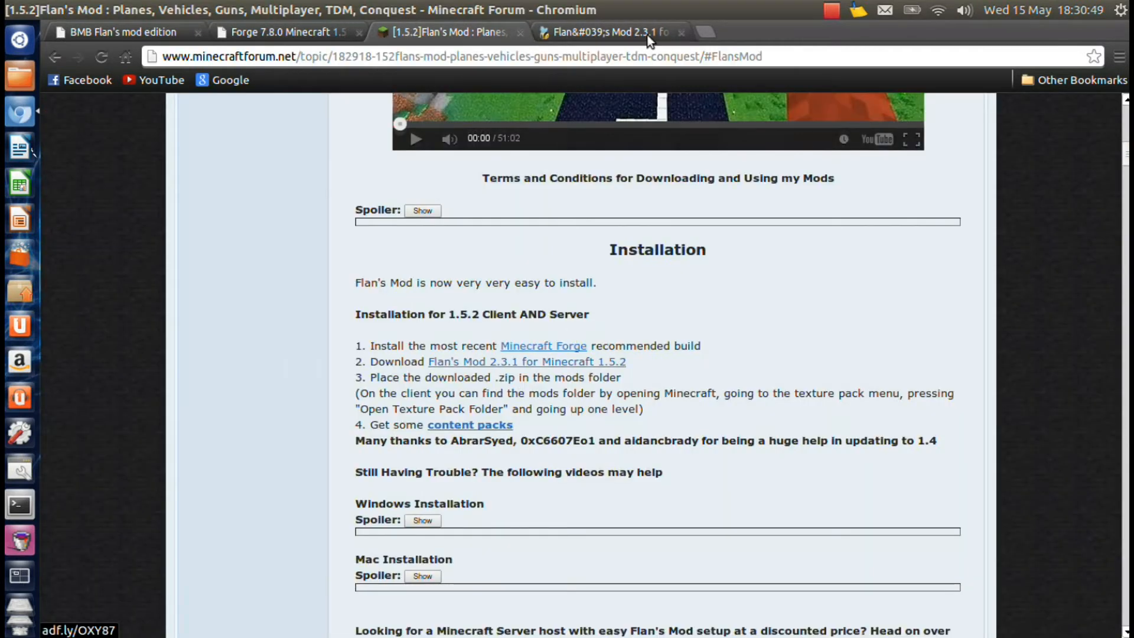
{"action": "left_click", "coordinate": [526, 362]}
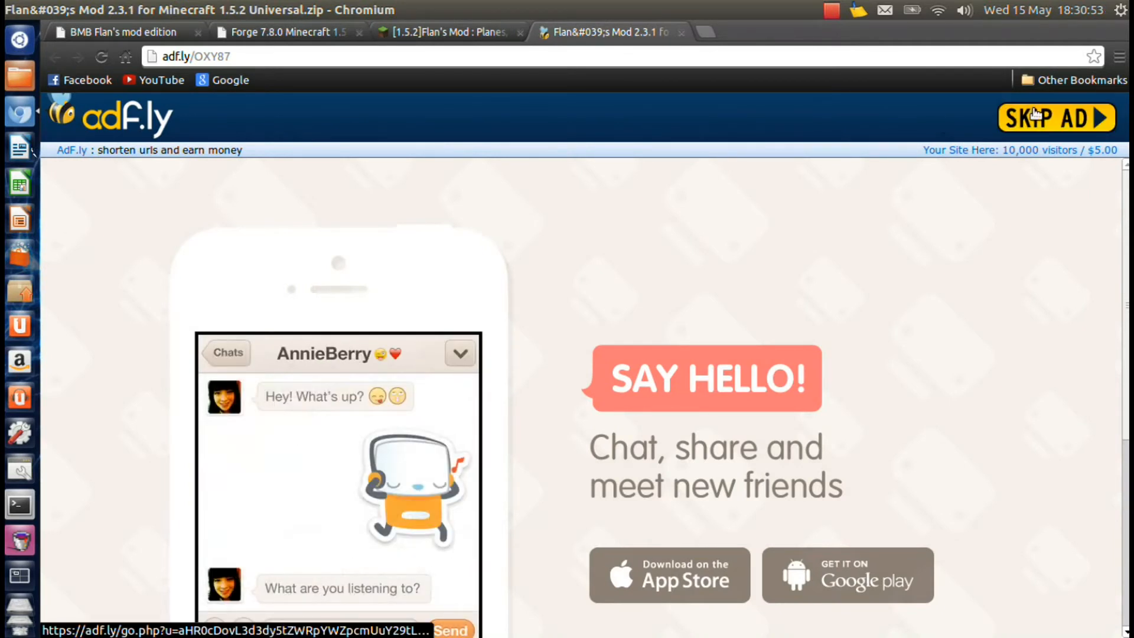
{"action": "left_click", "coordinate": [1054, 117]}
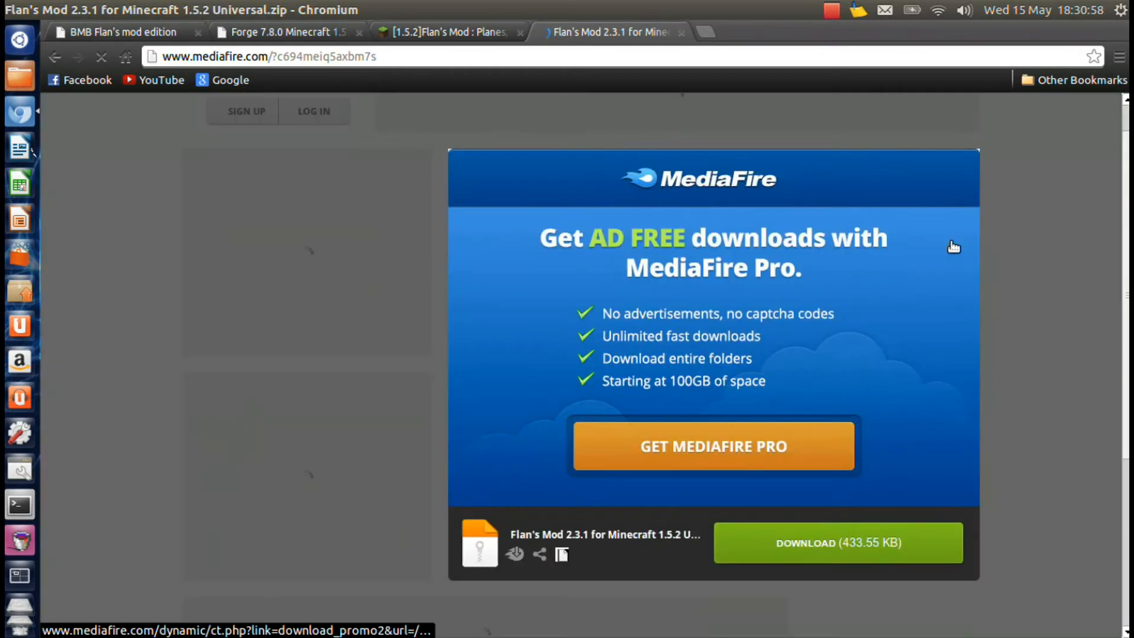
{"action": "left_click", "coordinate": [837, 542]}
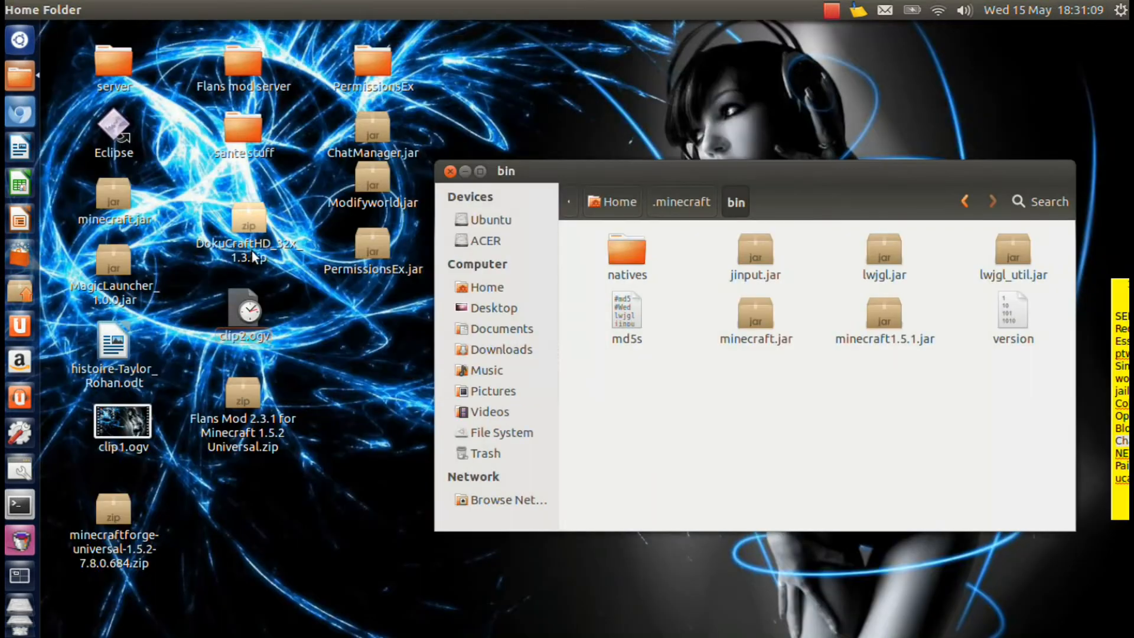
Uncover the desktop zip and navigate from bin up into the .minecraft/mods folder
{"action": "left_click_drag", "start_coordinate": [507, 172], "coordinate": [565, 143]}
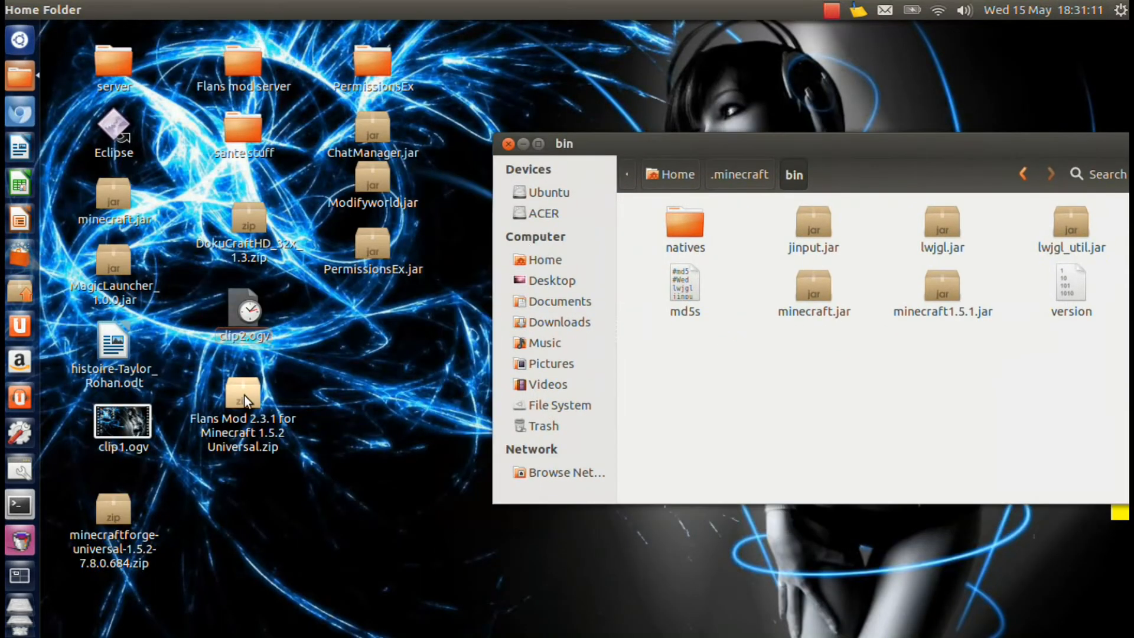
{"action": "left_click", "coordinate": [242, 398]}
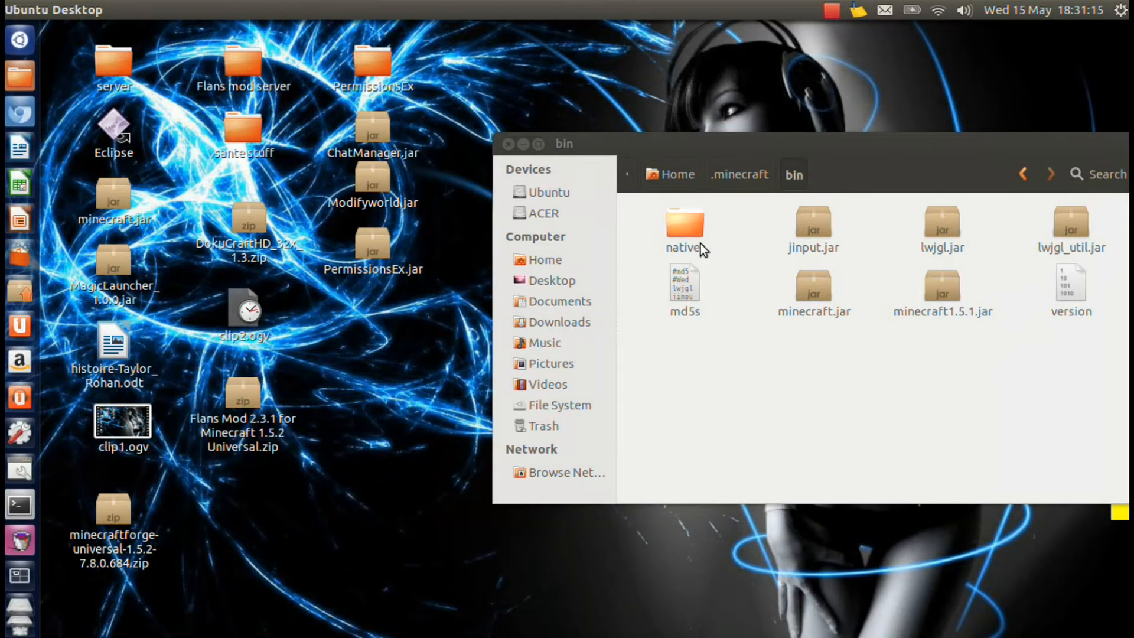
{"action": "left_click", "coordinate": [738, 174]}
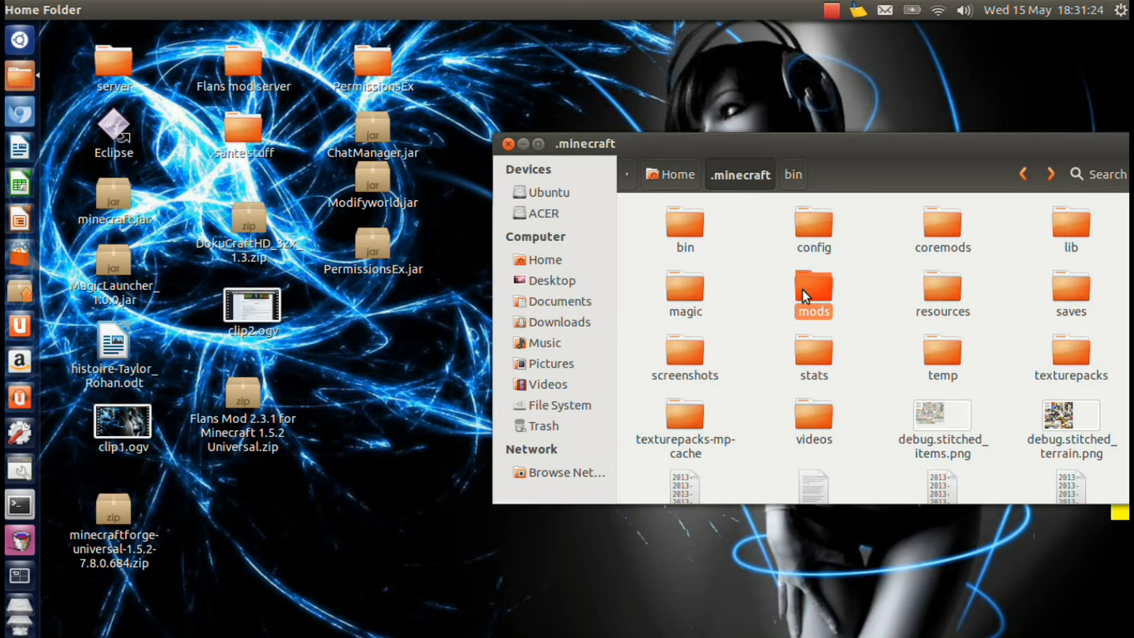
{"action": "double_click", "coordinate": [813, 288]}
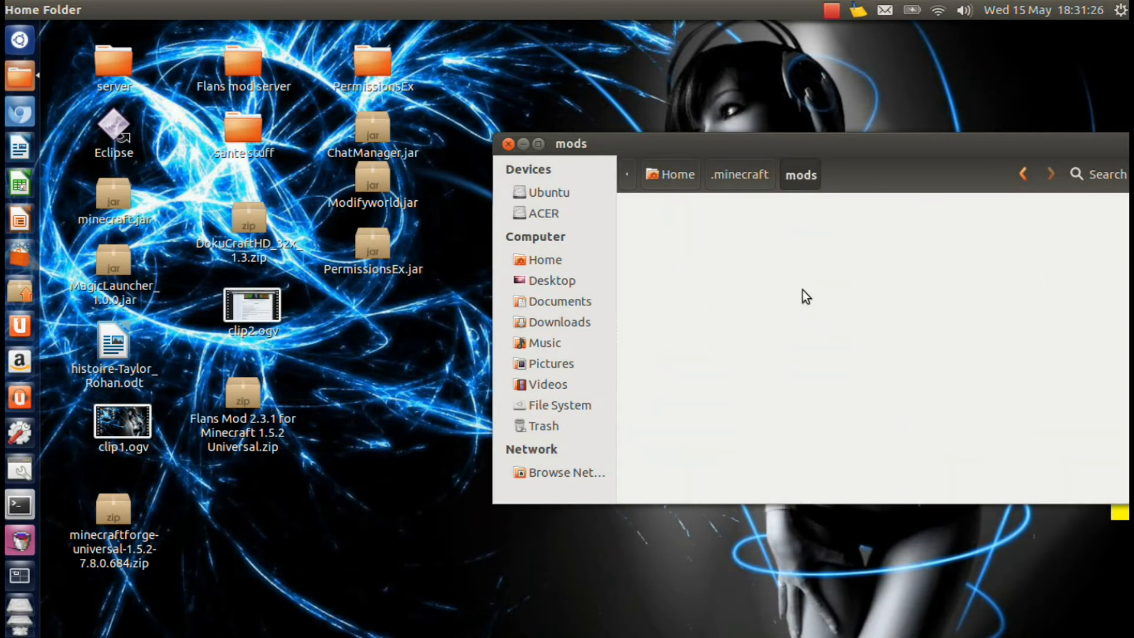
Move the Flans Mod zip from the desktop into mods, then return to .minecraft
{"action": "left_click", "coordinate": [242, 397]}
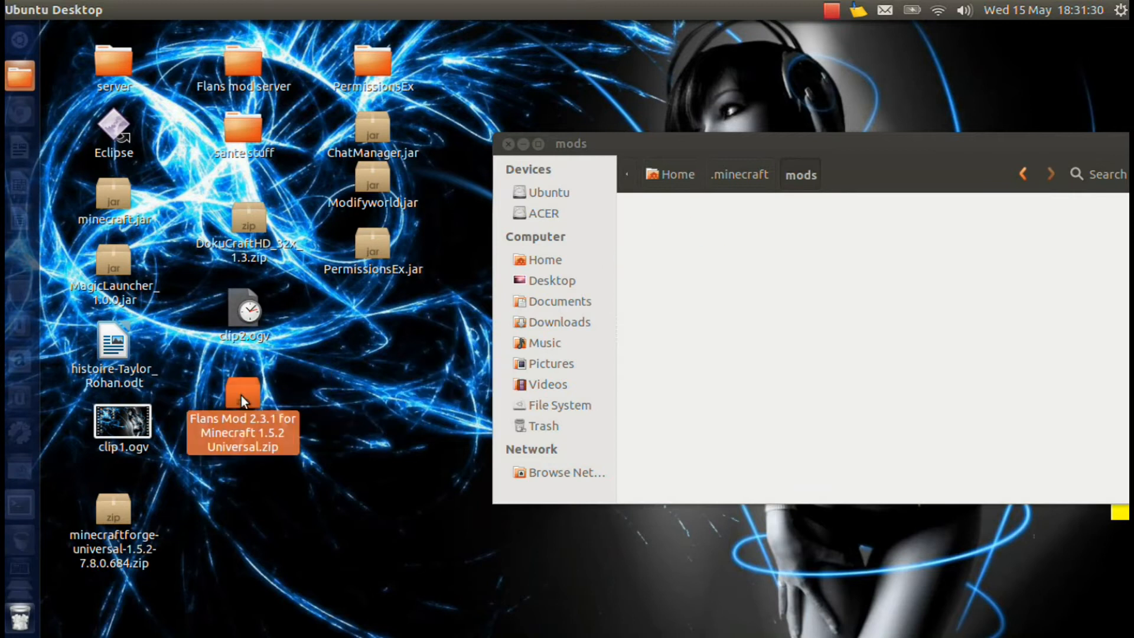
{"action": "double_click", "coordinate": [242, 398]}
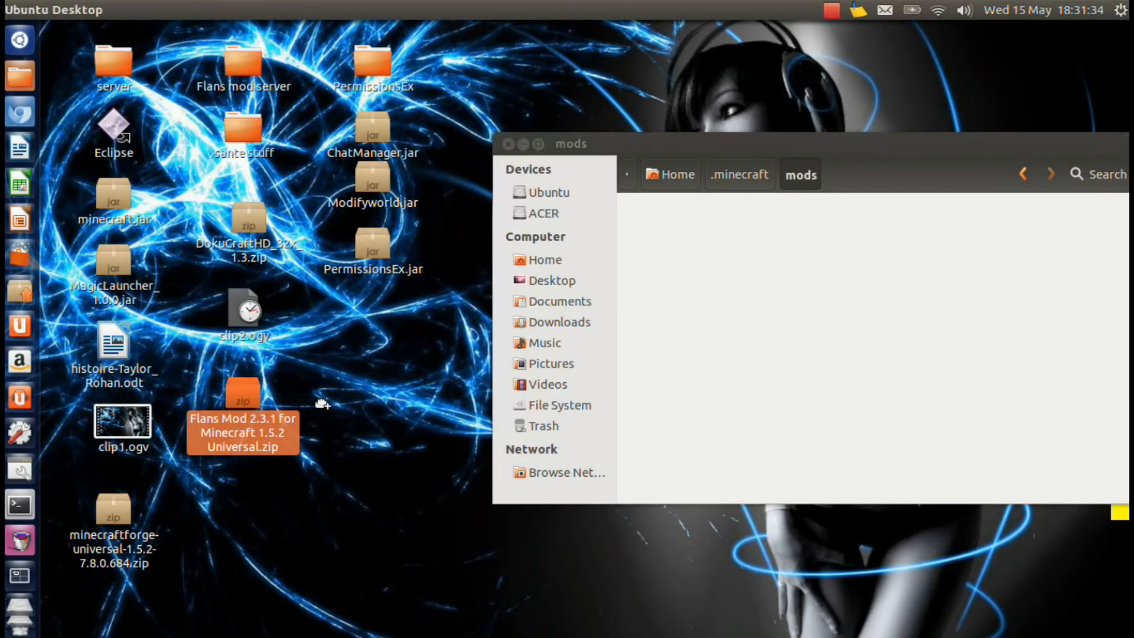
{"action": "left_click_drag", "start_coordinate": [242, 398], "coordinate": [684, 232]}
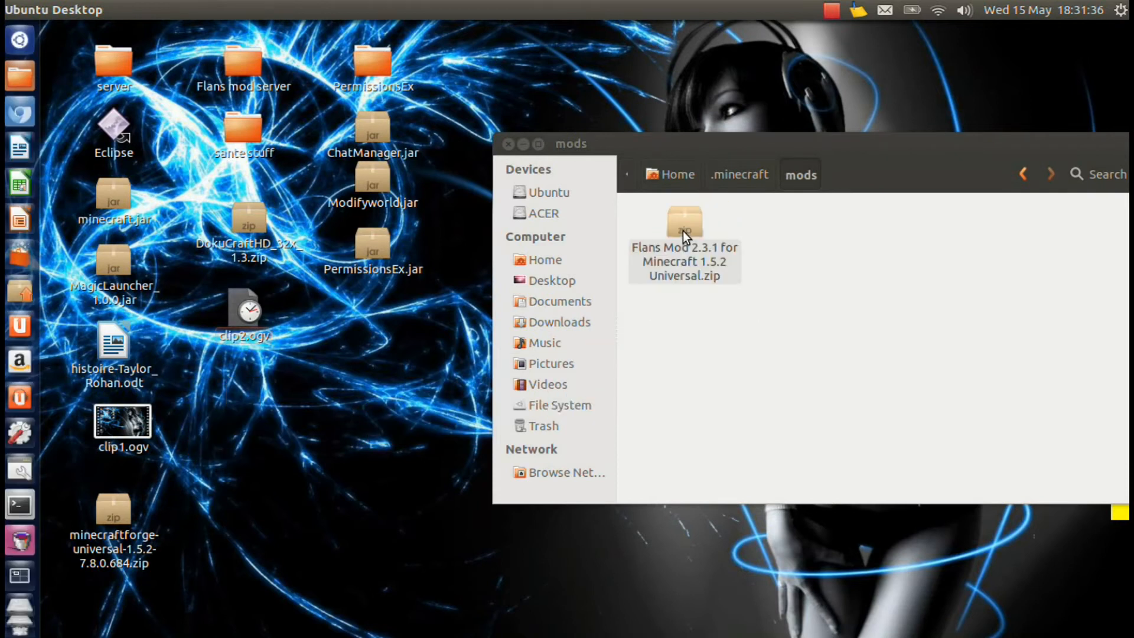
{"action": "left_click", "coordinate": [682, 225]}
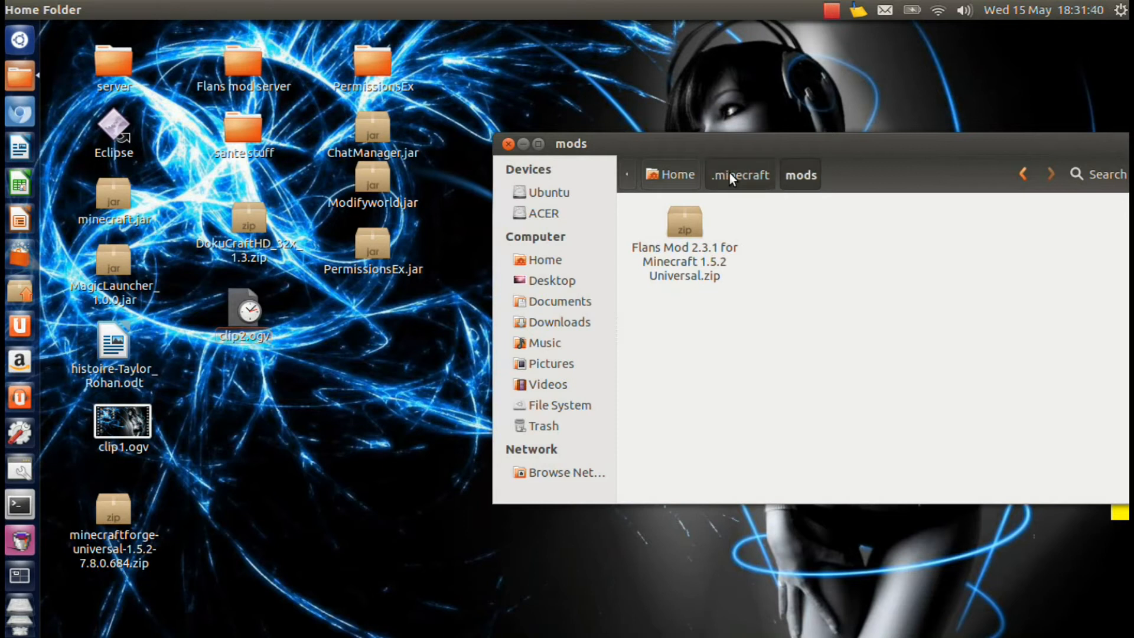
{"action": "left_click", "coordinate": [739, 175]}
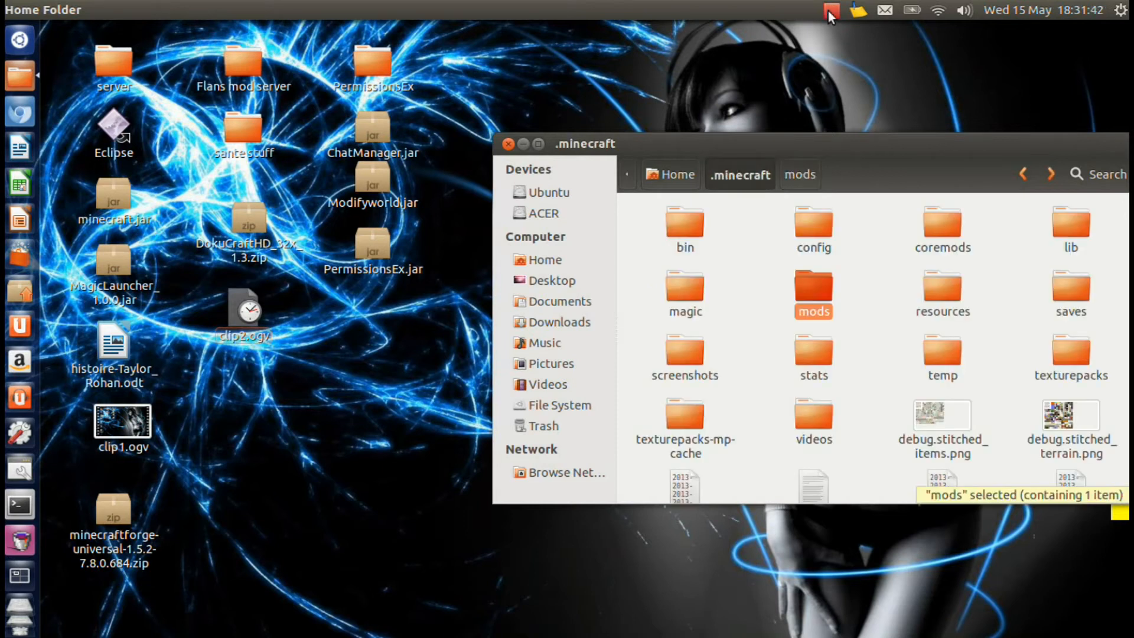
{"action": "left_click", "coordinate": [830, 10]}
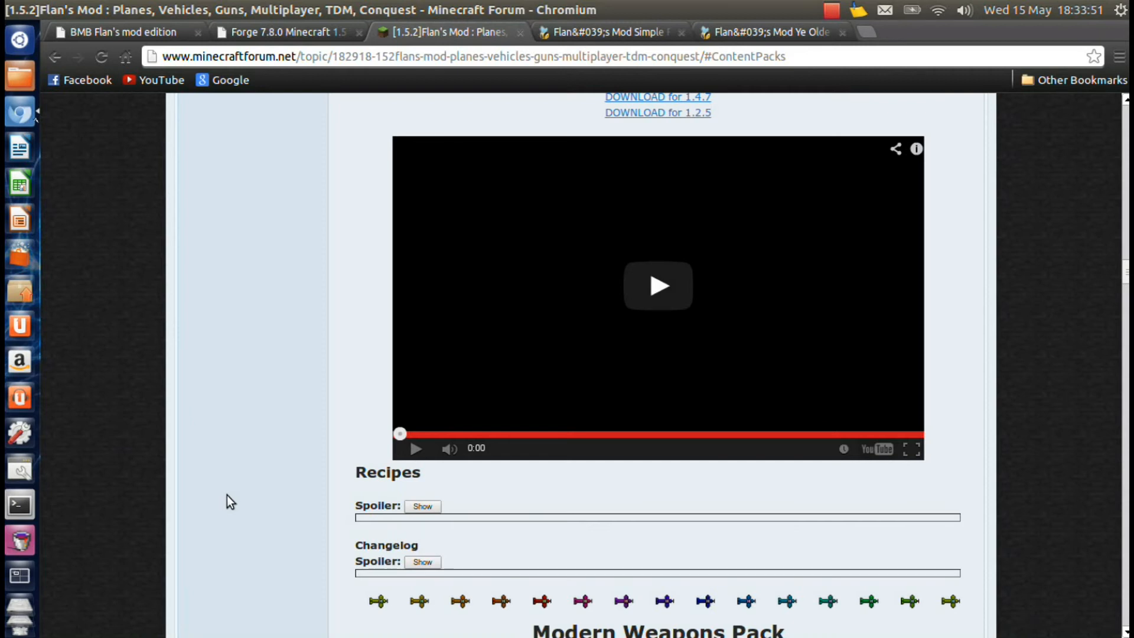
Download the Modern Weapons Pack for 1.5.1 from its section on the Flan's Mod forum page
{"action": "scroll", "scroll_direction": "down", "scroll_amount": 3}
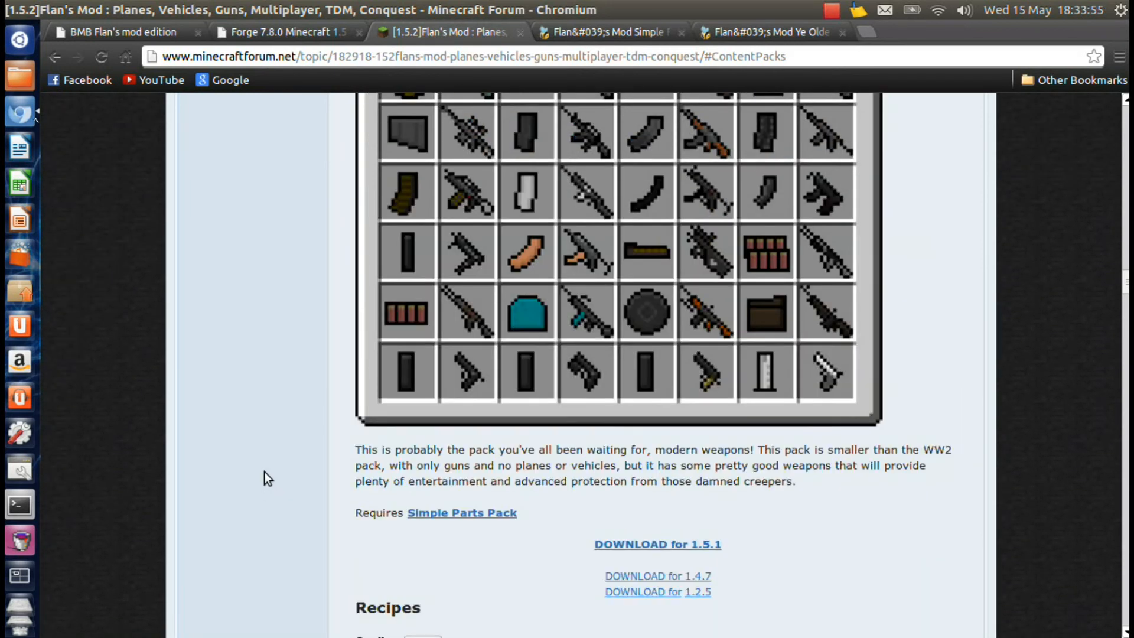
{"action": "scroll", "scroll_direction": "down", "scroll_amount": 3}
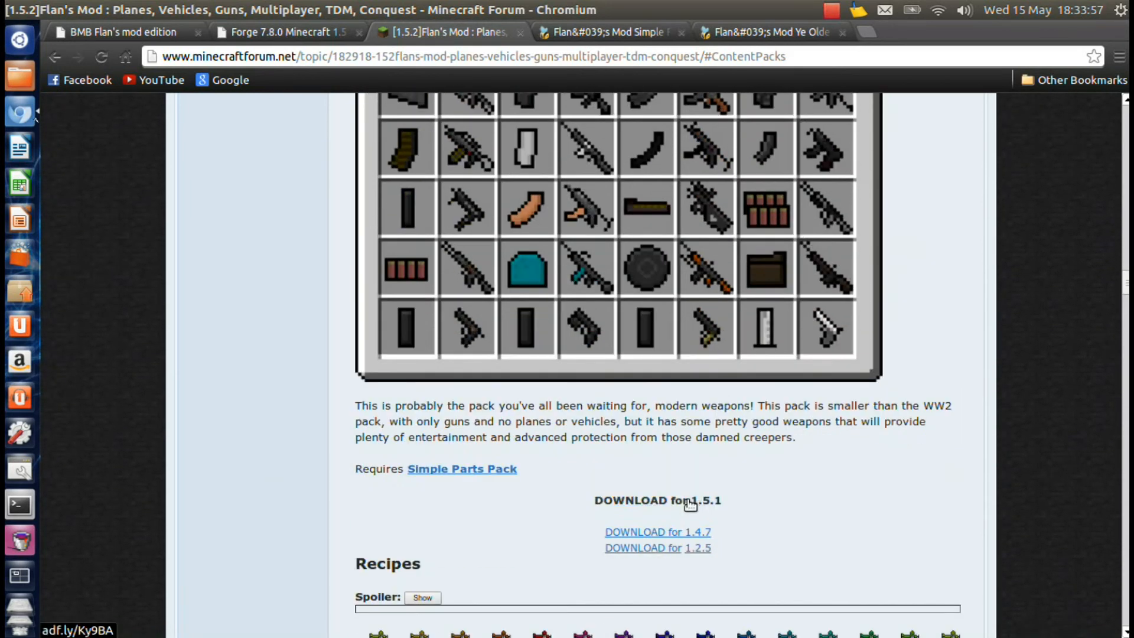
{"action": "left_click", "coordinate": [656, 500]}
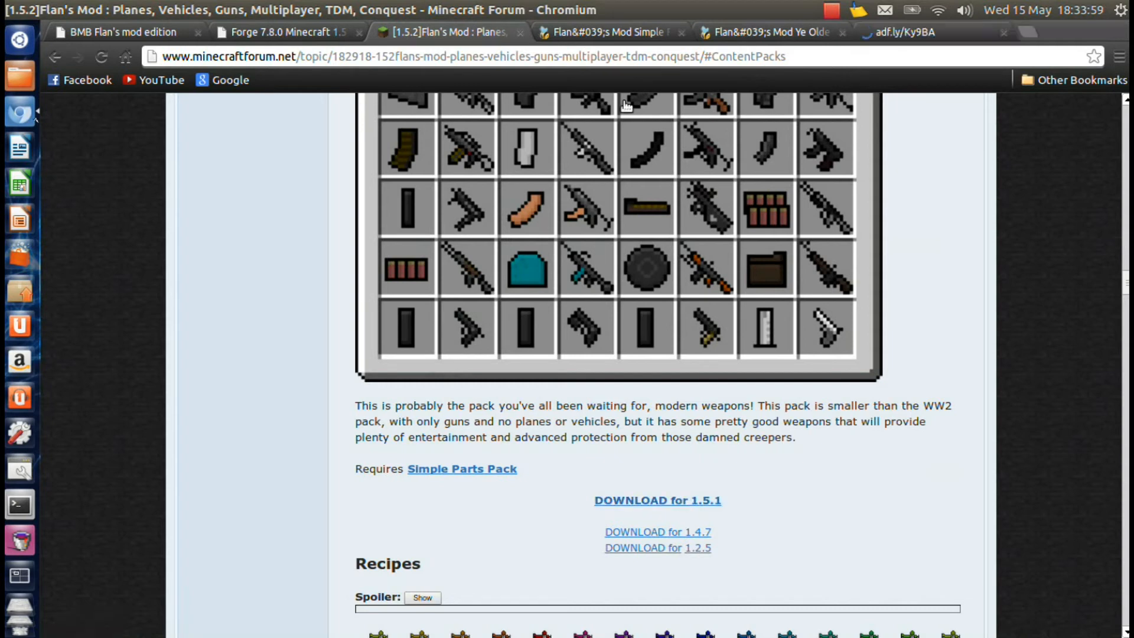
{"action": "left_click", "coordinate": [656, 500]}
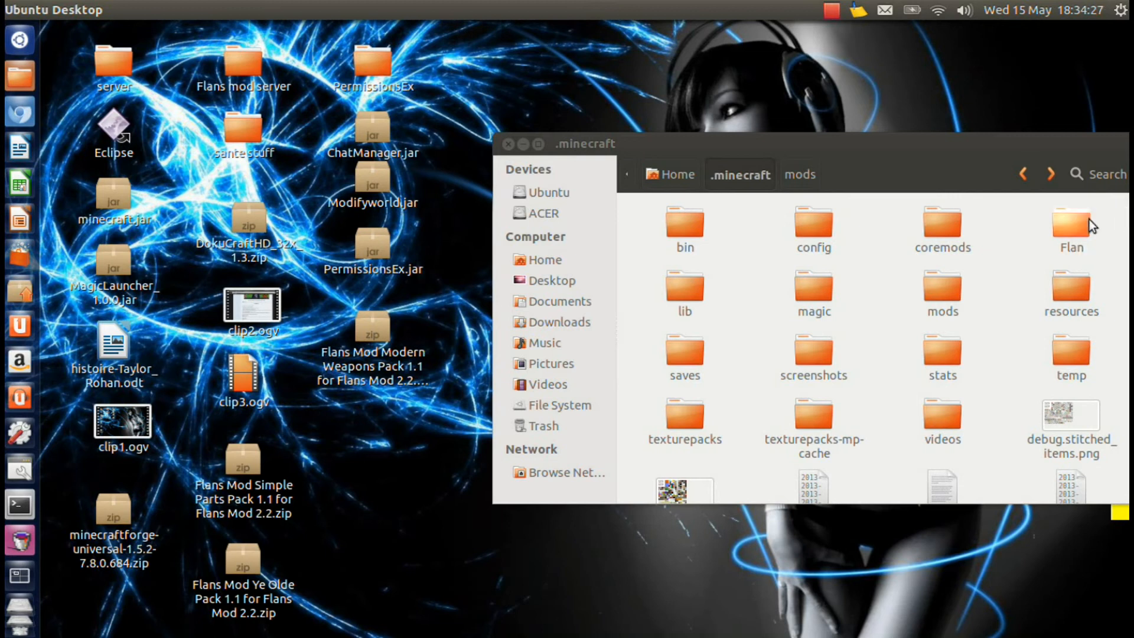
{"action": "mouse_move", "coordinate": [984, 264]}
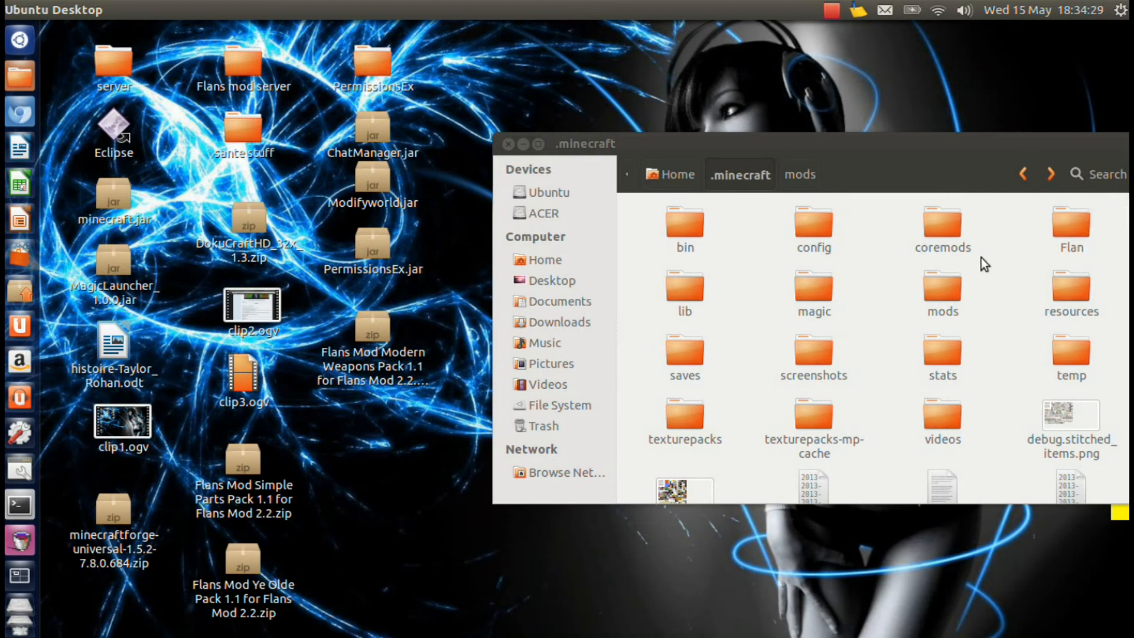
Open .minecraft/Flan and extract the Parts Pack folder from the Simple Parts Pack zip into it
{"action": "left_click", "coordinate": [1072, 225]}
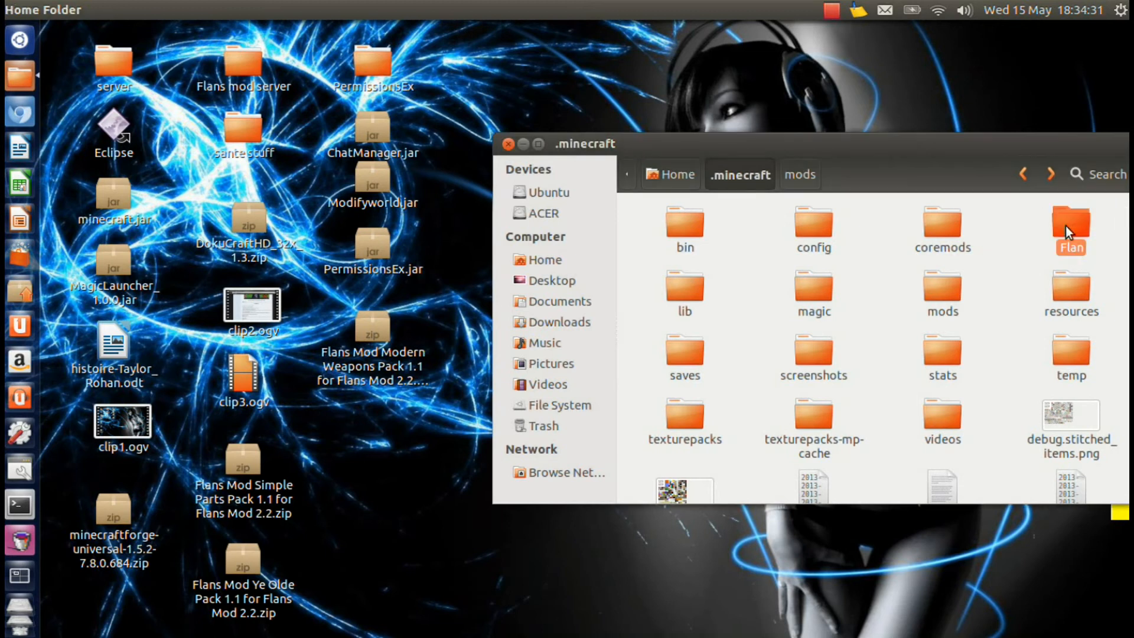
{"action": "double_click", "coordinate": [1070, 222]}
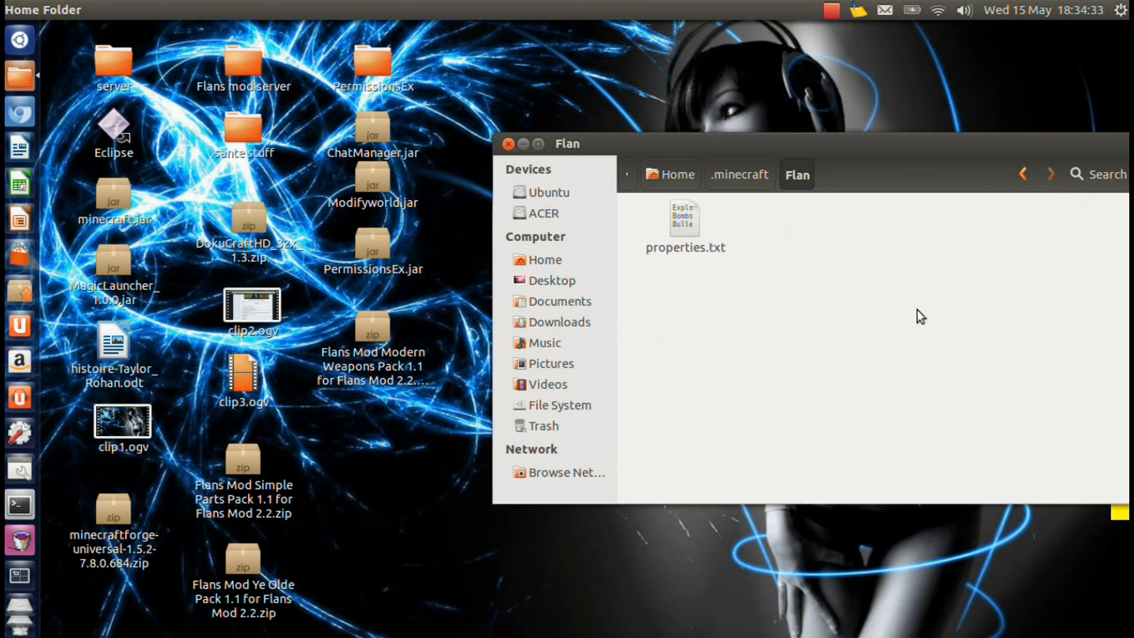
{"action": "mouse_move", "coordinate": [328, 423]}
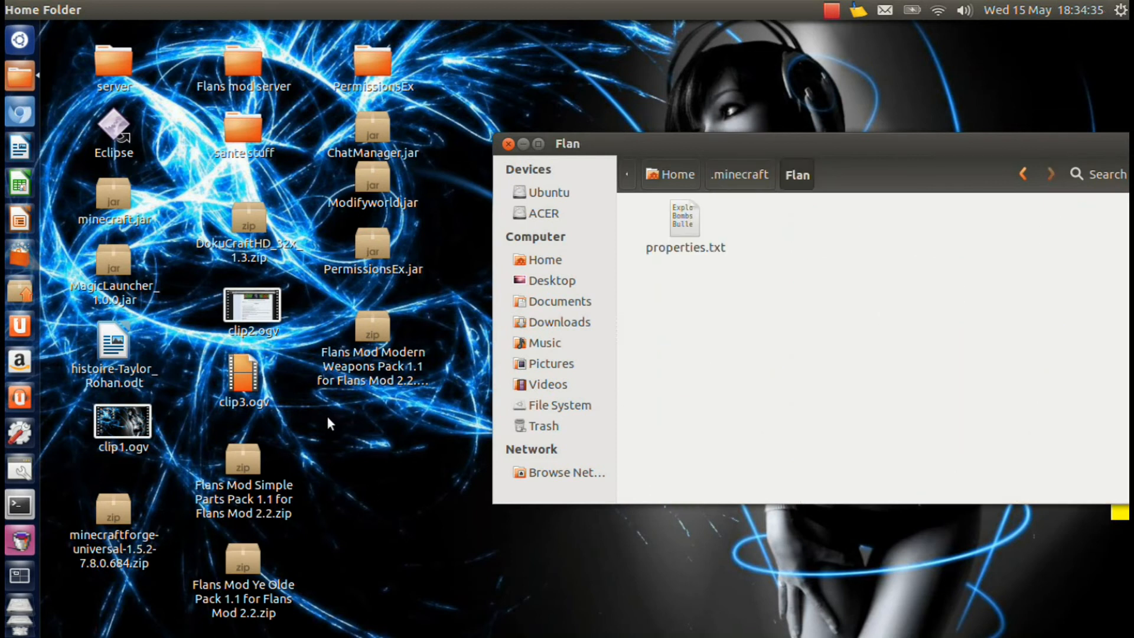
{"action": "mouse_move", "coordinate": [343, 432]}
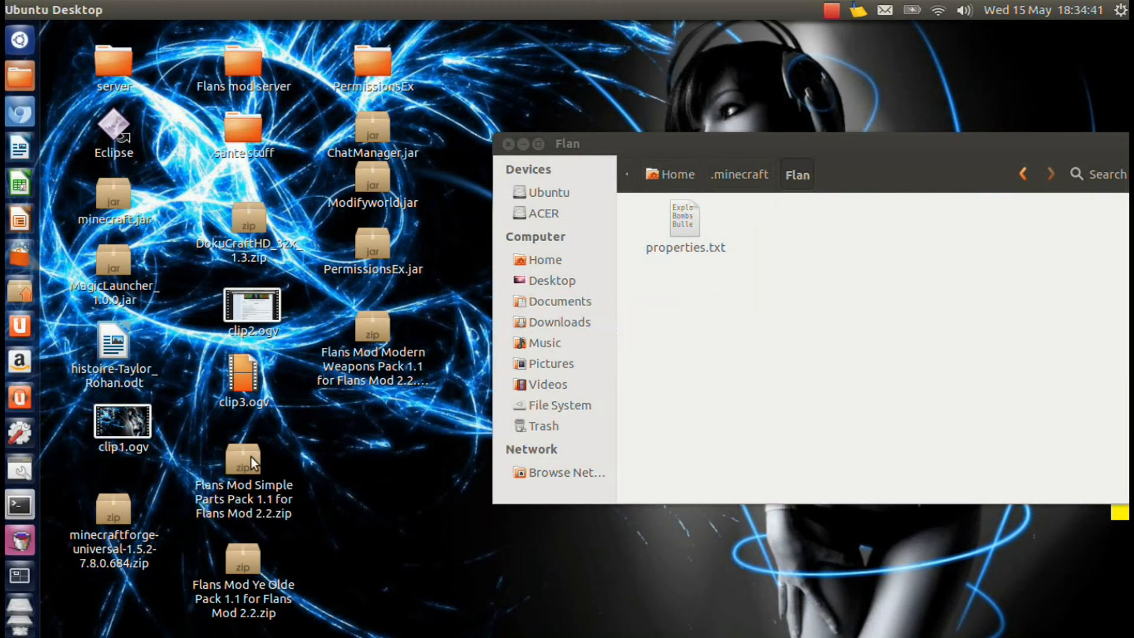
{"action": "double_click", "coordinate": [242, 456]}
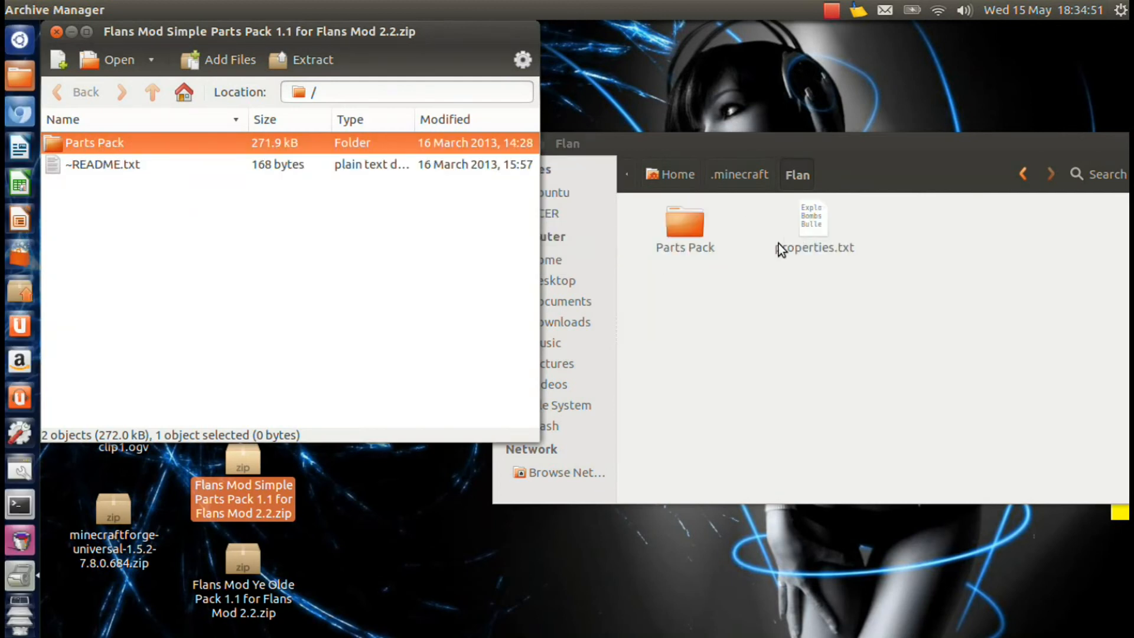
{"action": "left_click", "coordinate": [55, 32]}
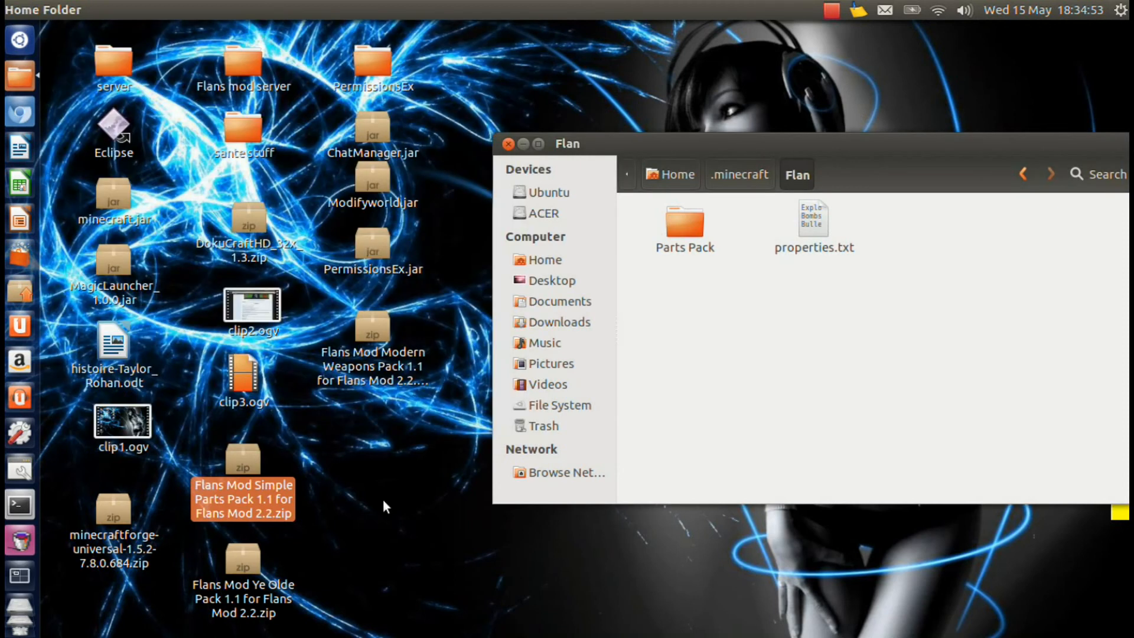
Extract the Ye Olde Pack and Modern Weapons Pack folders from their zips into the Flan folder
{"action": "left_click", "coordinate": [275, 563]}
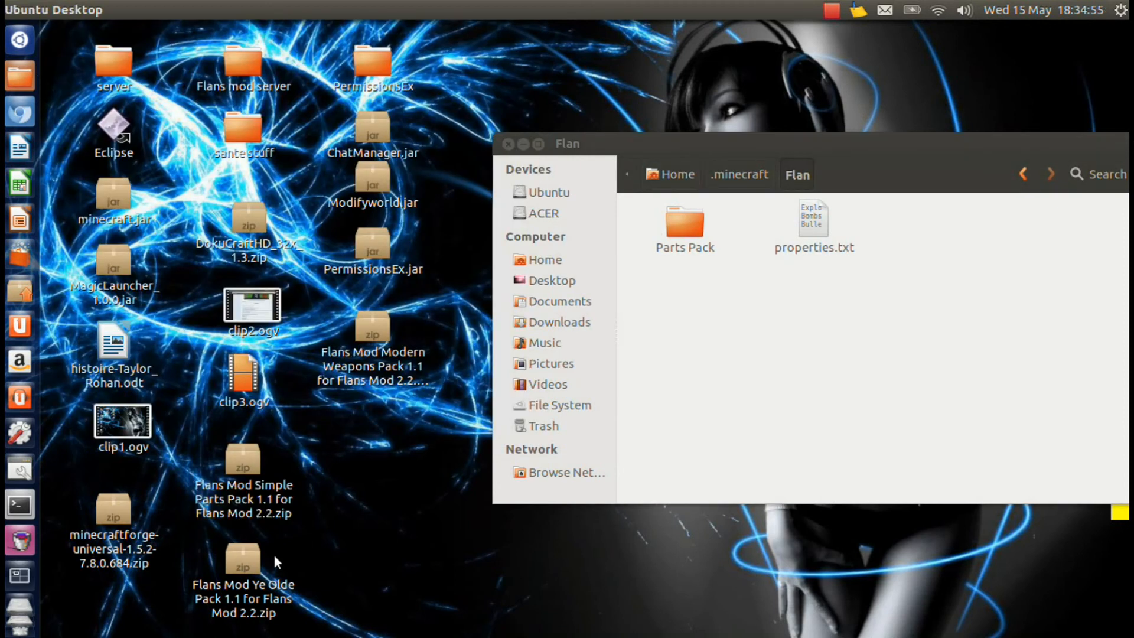
{"action": "double_click", "coordinate": [244, 560]}
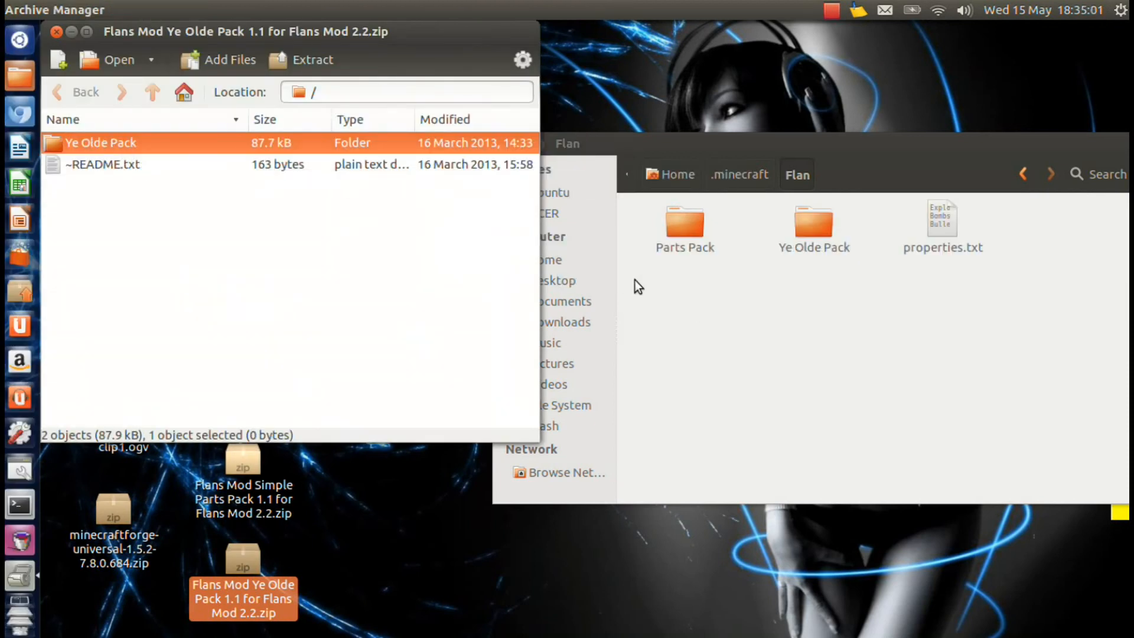
{"action": "left_click", "coordinate": [57, 31]}
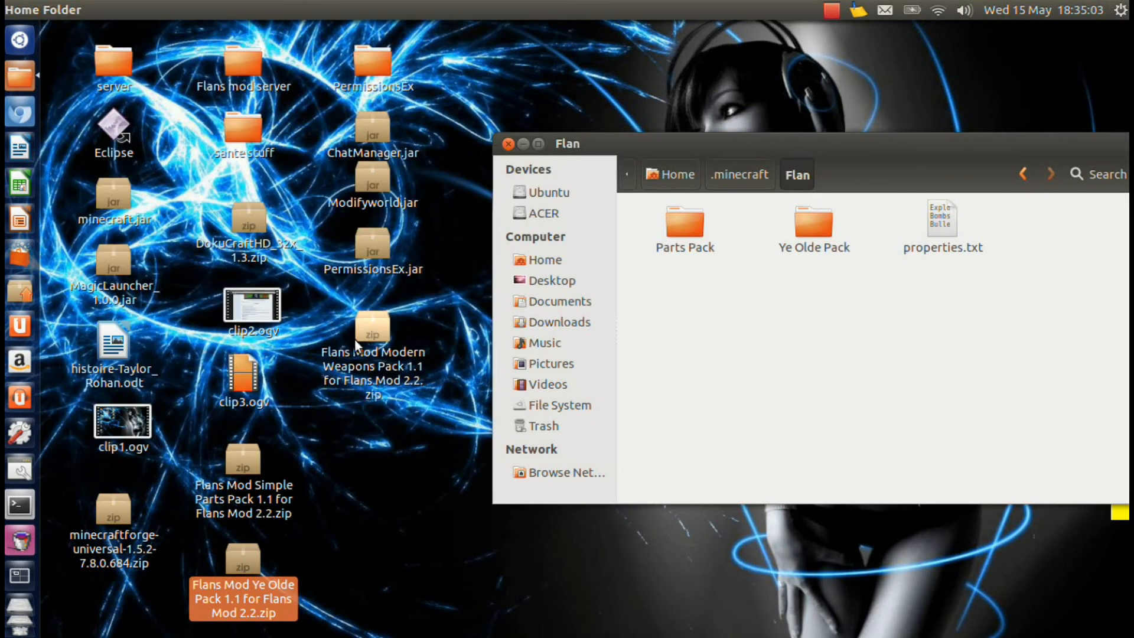
{"action": "double_click", "coordinate": [372, 333]}
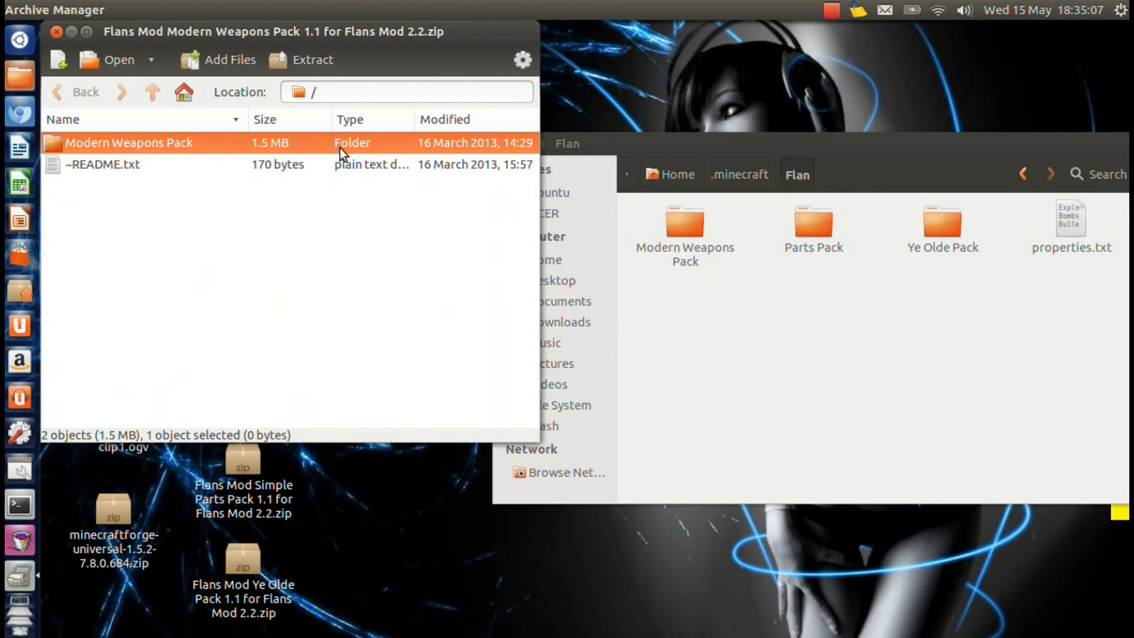
{"action": "left_click", "coordinate": [55, 31]}
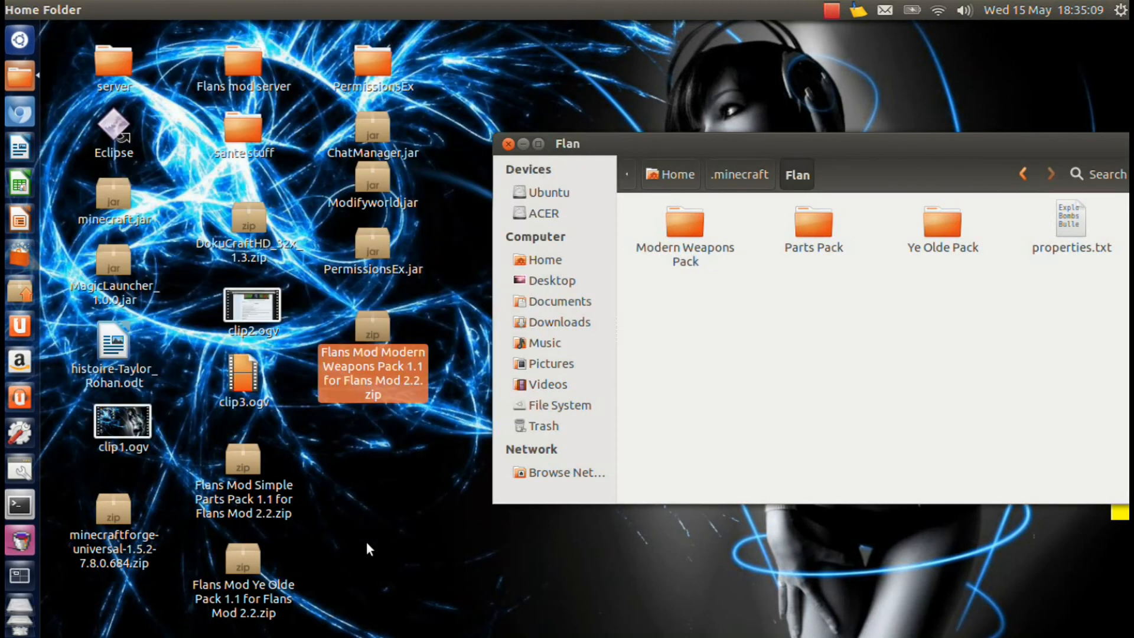
Delete the three pack zips from the desktop, check mods holds the Flans Mod zip, and return to .minecraft
{"action": "right_click", "coordinate": [372, 333]}
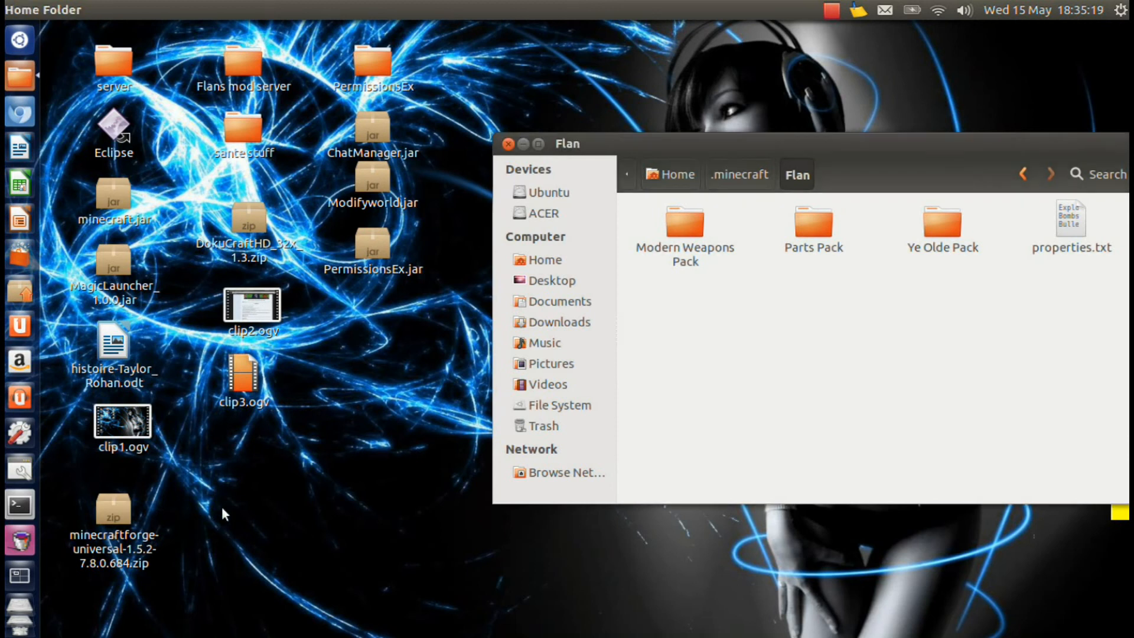
{"action": "left_click", "coordinate": [739, 175]}
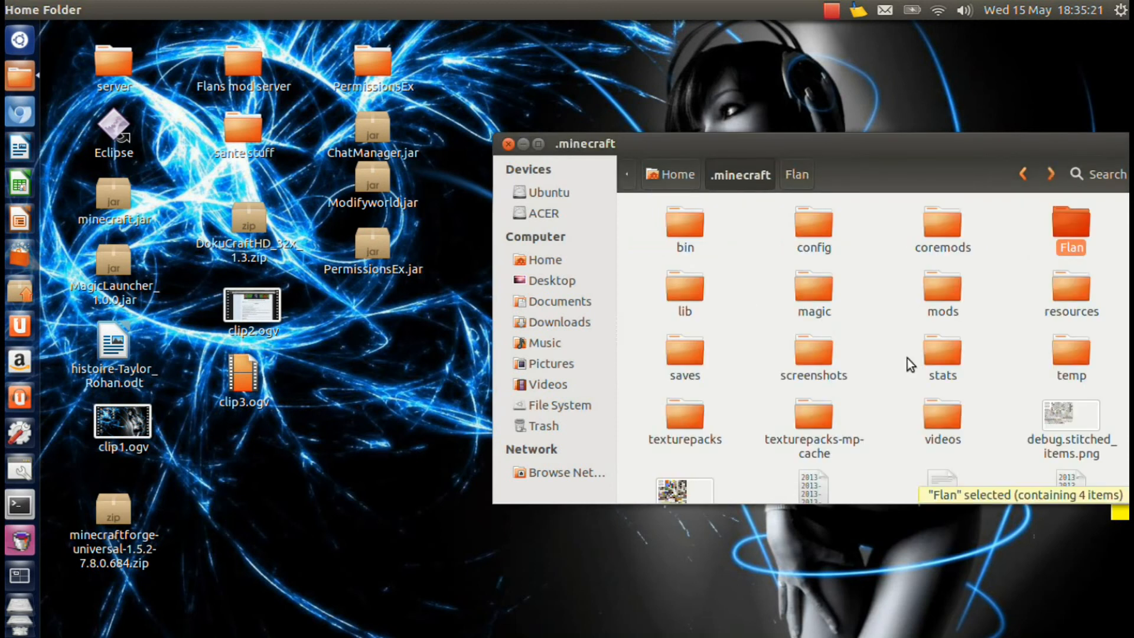
{"action": "double_click", "coordinate": [941, 293]}
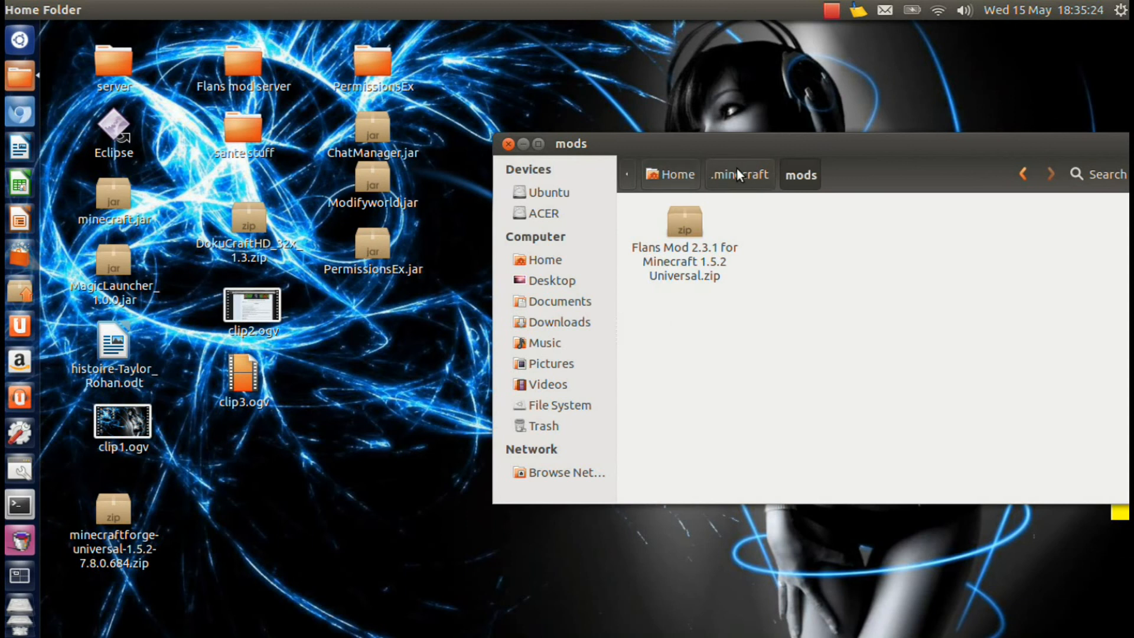
{"action": "left_click", "coordinate": [739, 174]}
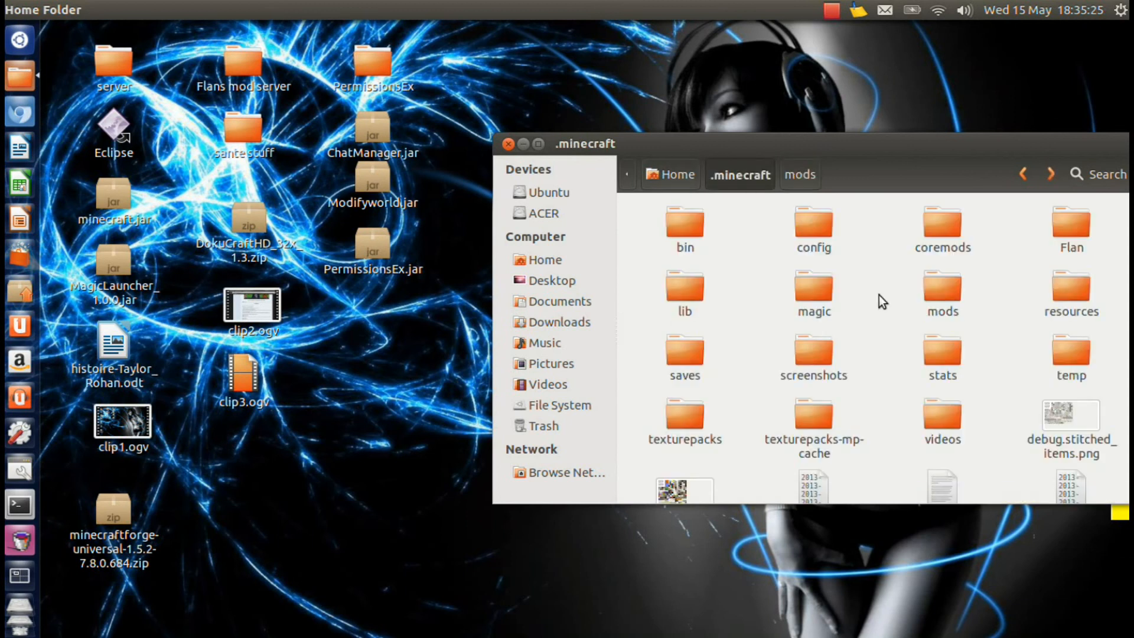
{"action": "mouse_move", "coordinate": [850, 290]}
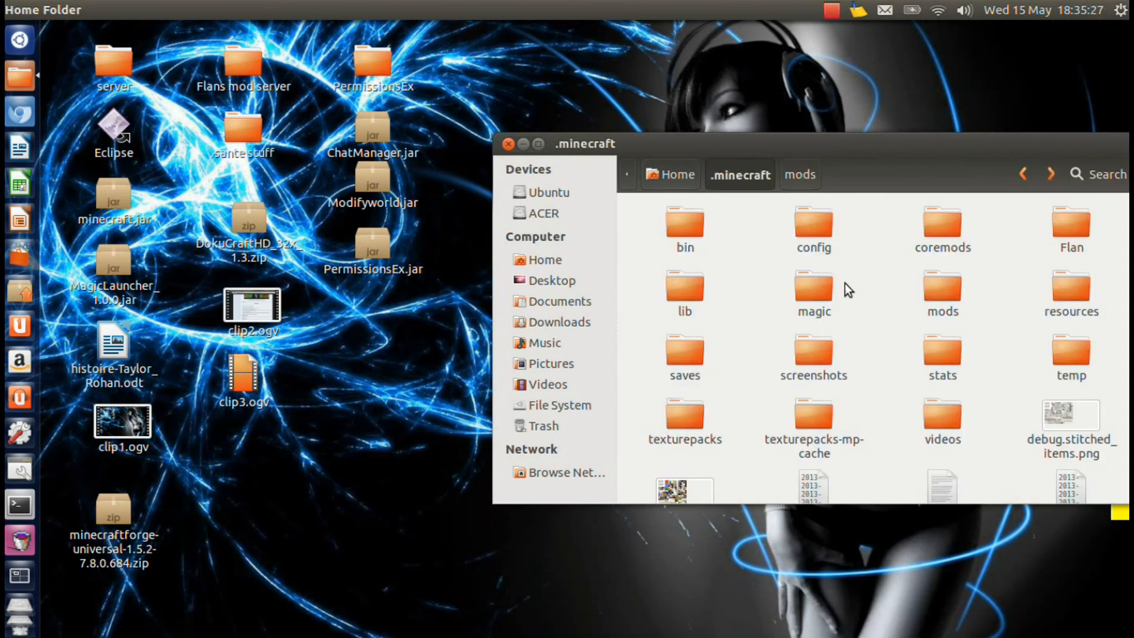
{"action": "mouse_move", "coordinate": [869, 260]}
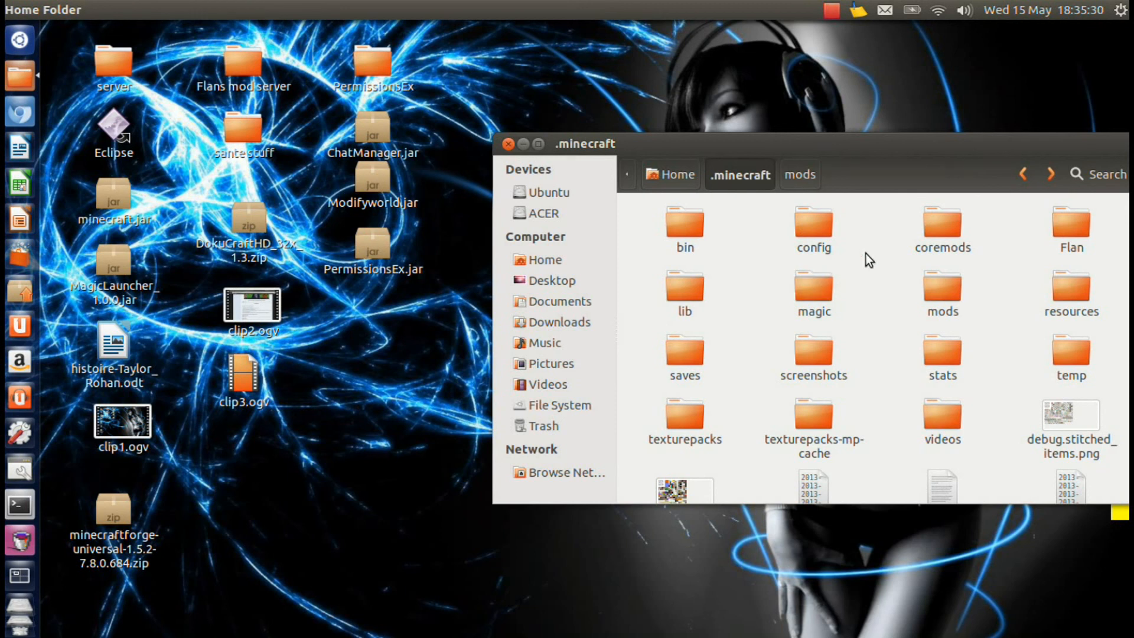
{"action": "mouse_move", "coordinate": [1071, 228]}
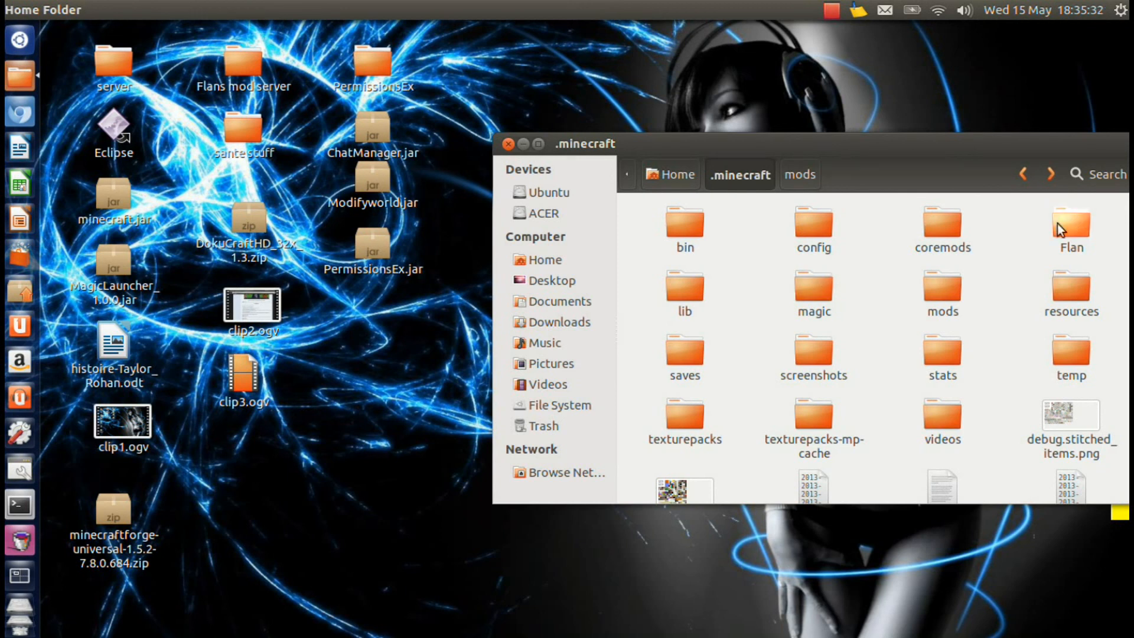
{"action": "mouse_move", "coordinate": [1022, 236]}
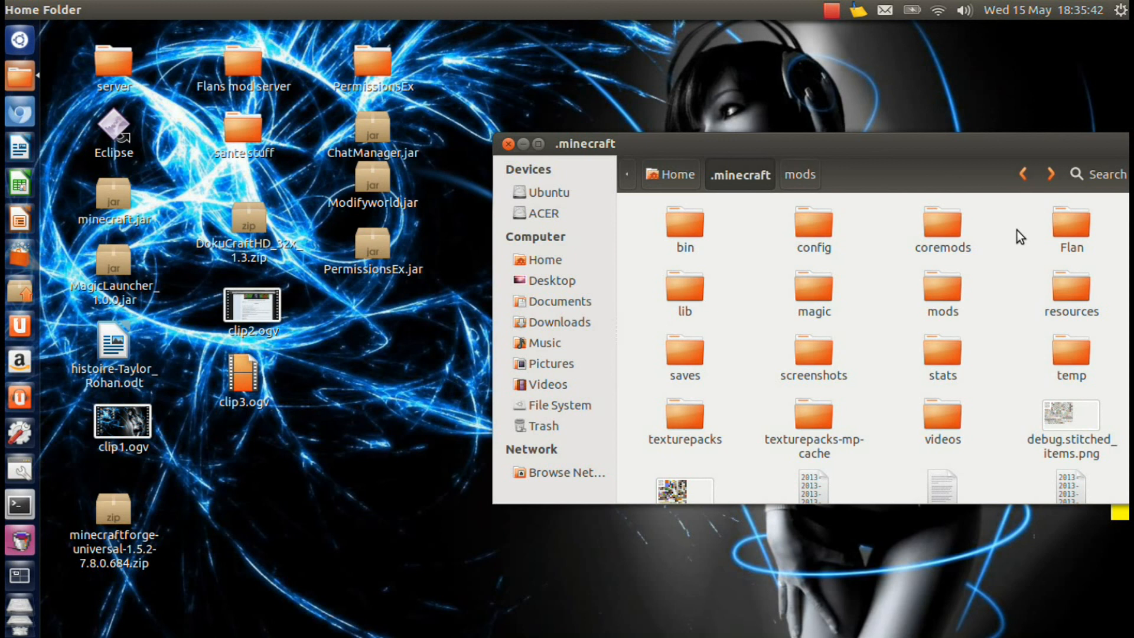
{"action": "mouse_move", "coordinate": [774, 208]}
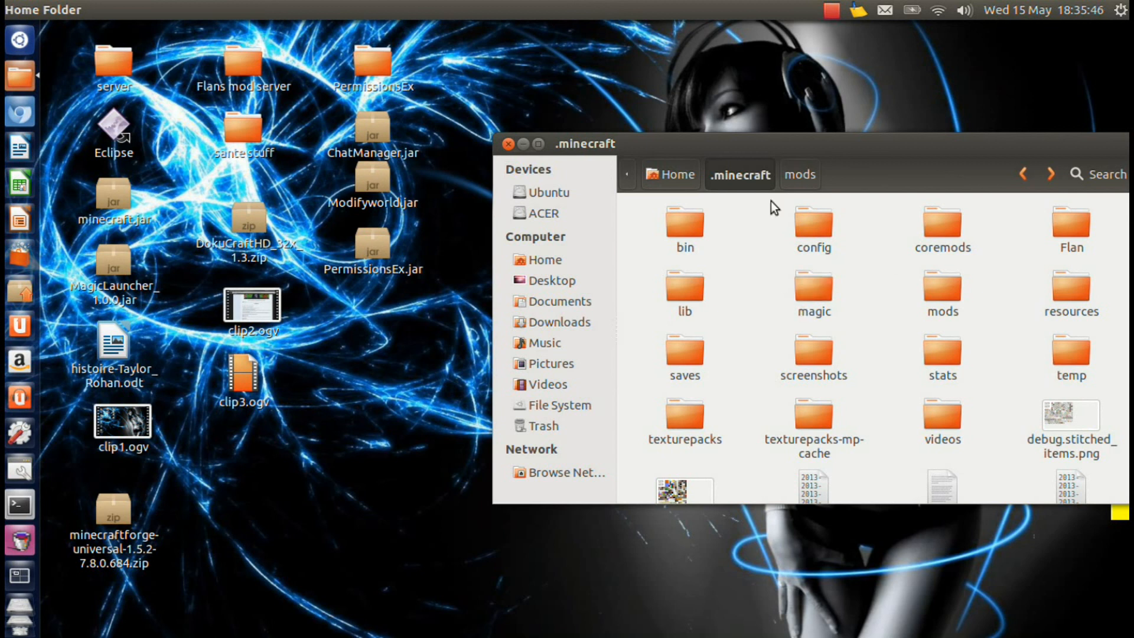